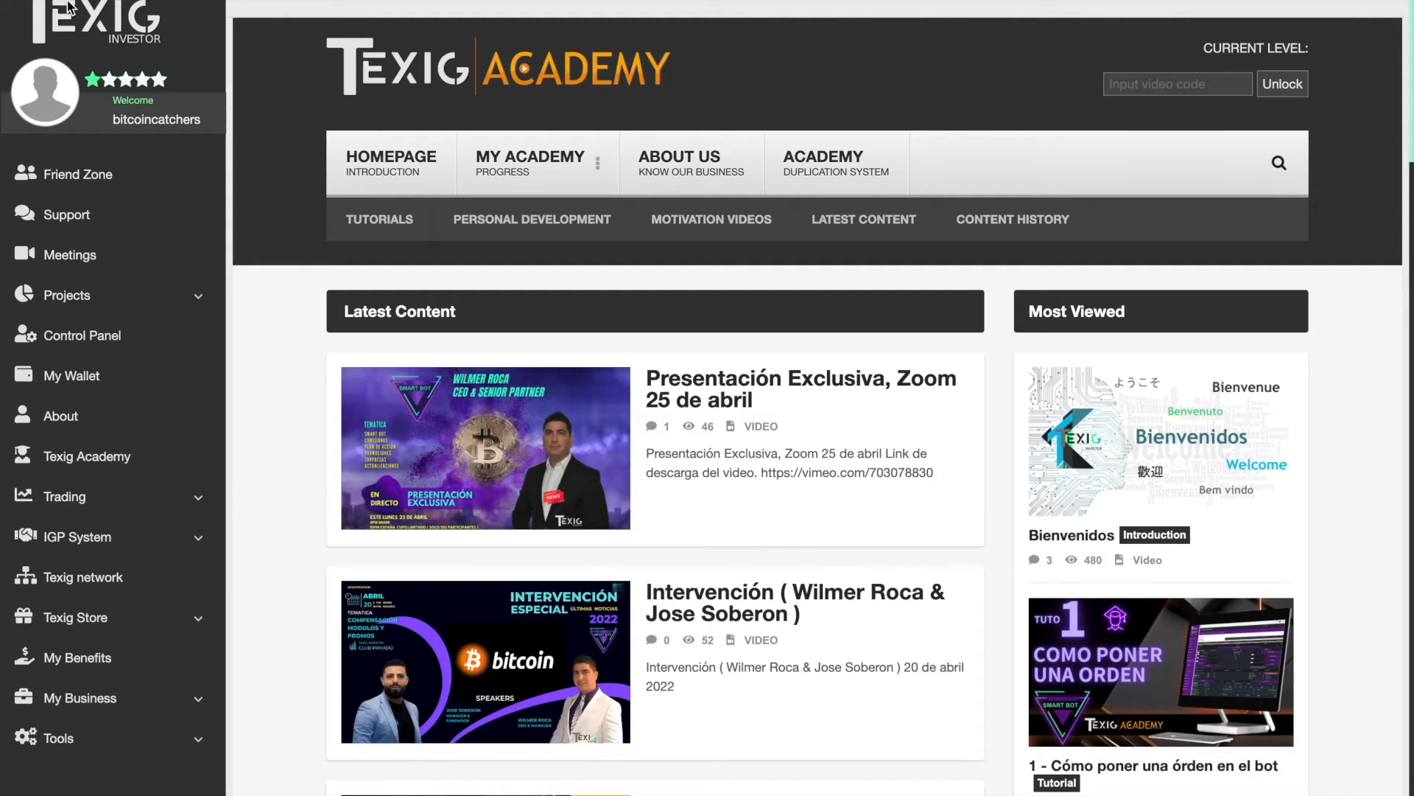
mouse_move(155, 118)
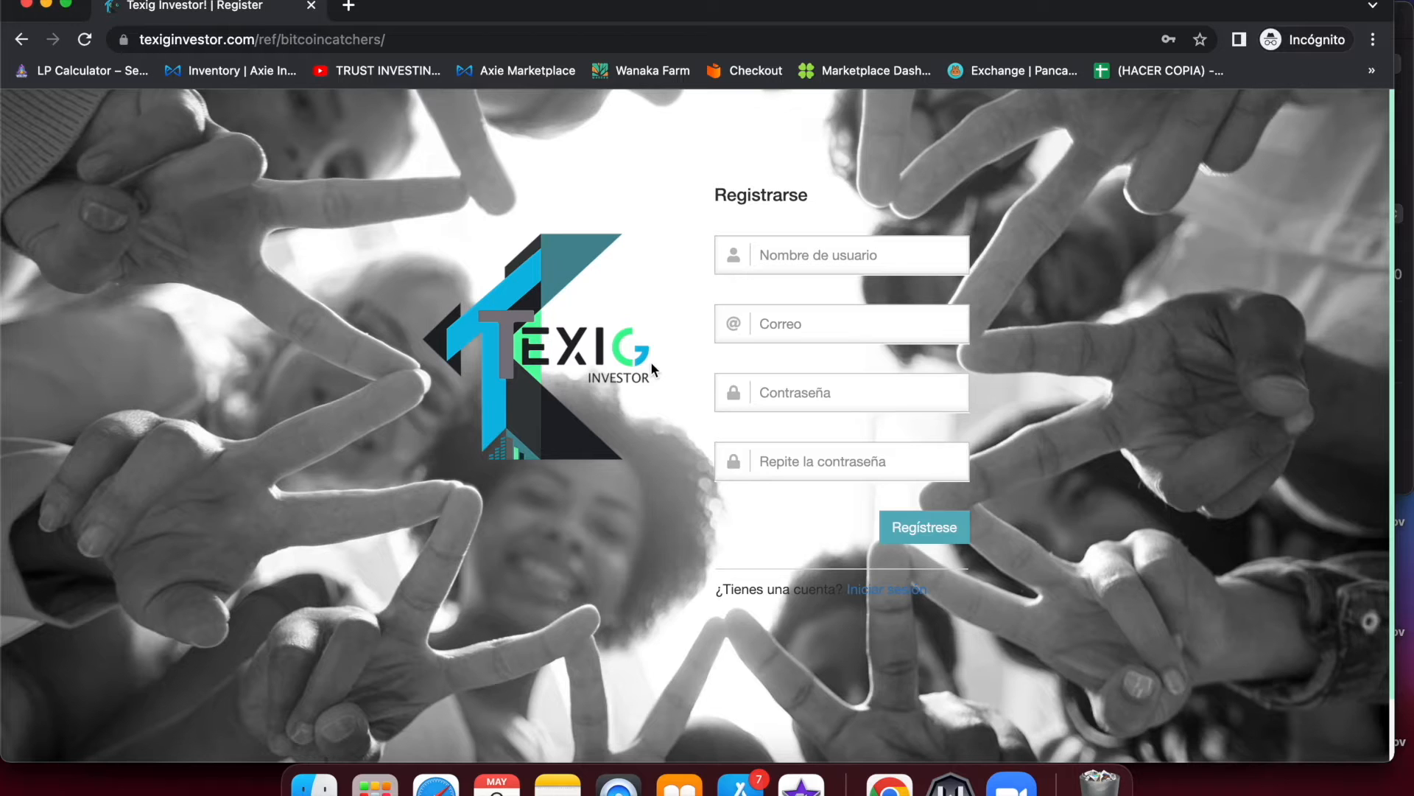
Enter the account email and submit the registration form to sign in
left_click(838, 324)
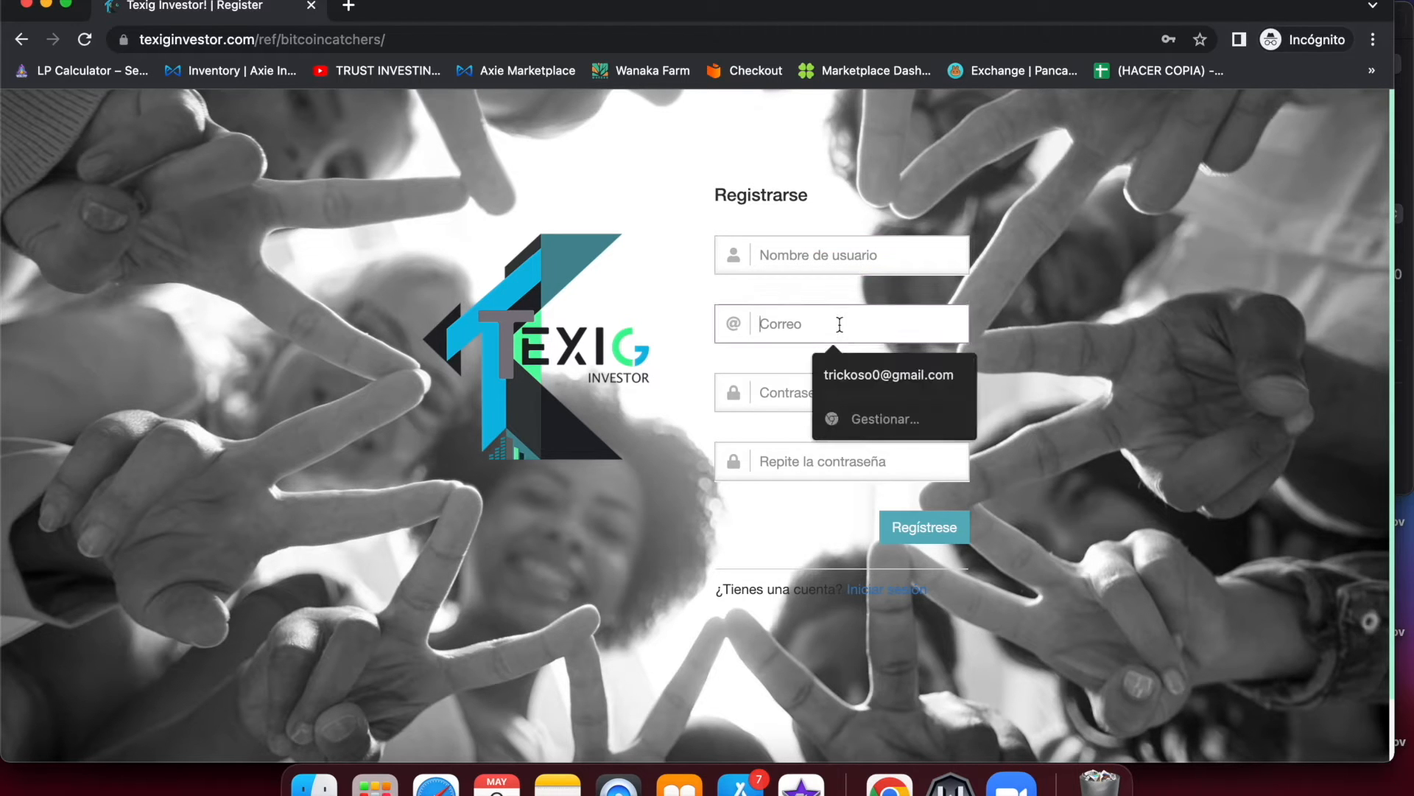
left_click(838, 461)
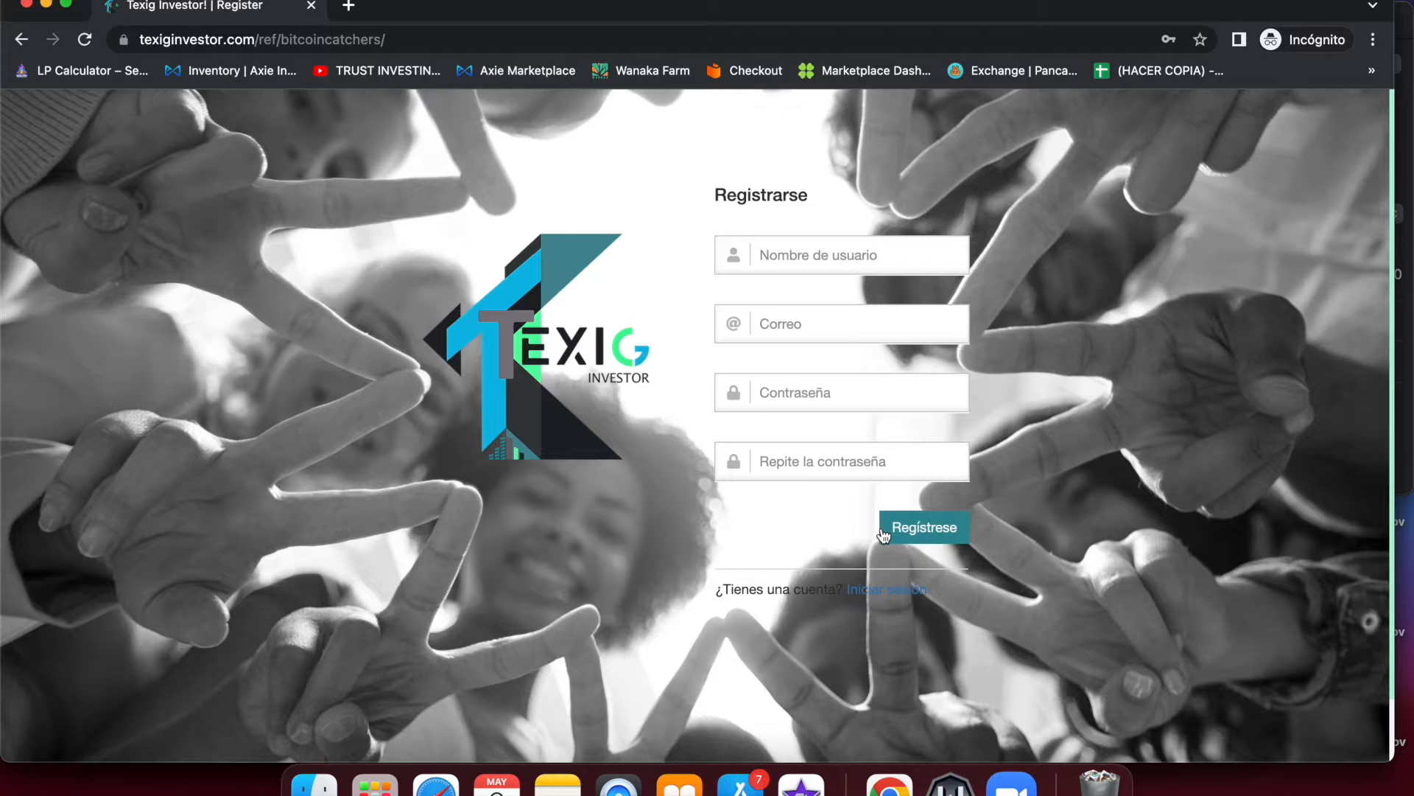
left_click(922, 527)
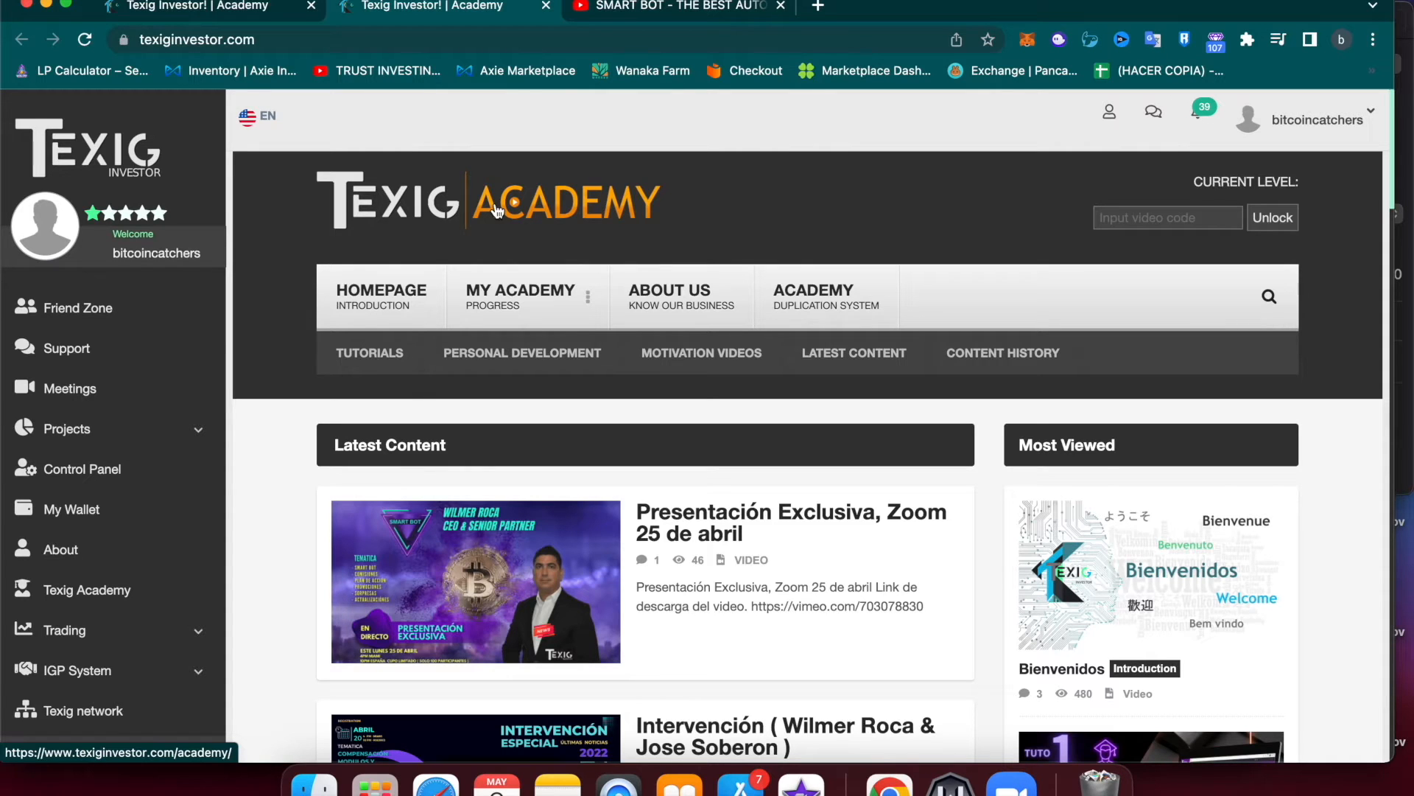
Expand Texig Store in the sidebar and go to the Partner Level packages page
scroll("down", 3)
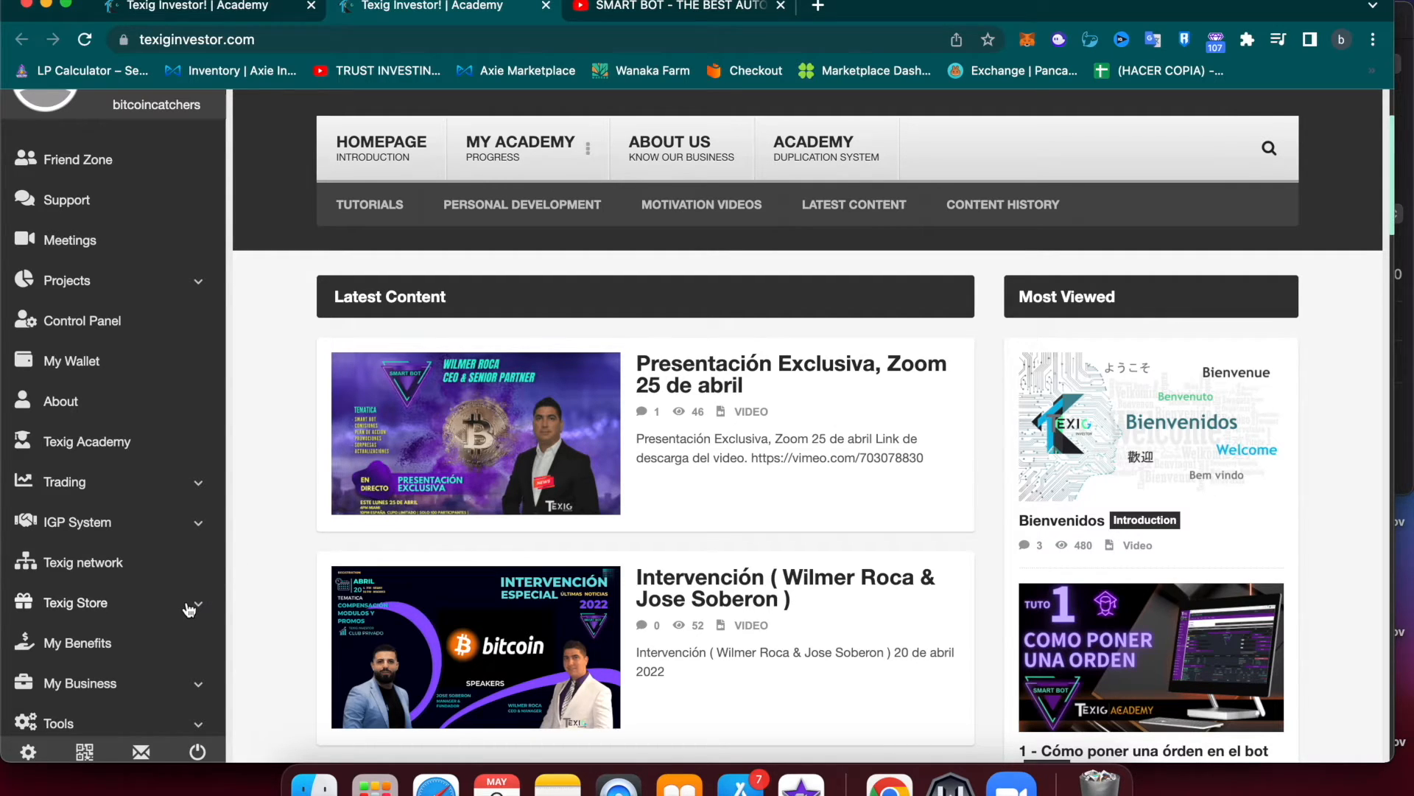
left_click(76, 603)
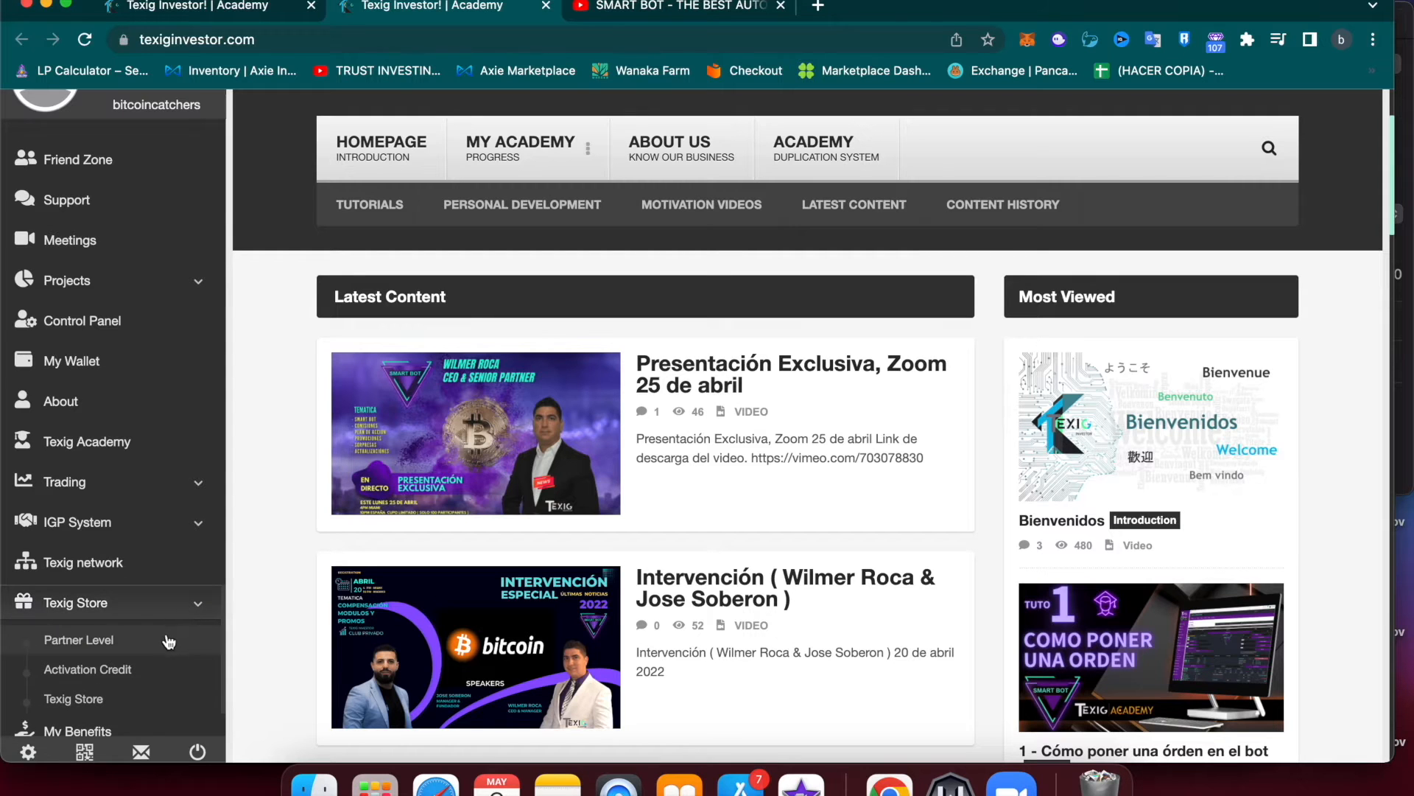
left_click(78, 639)
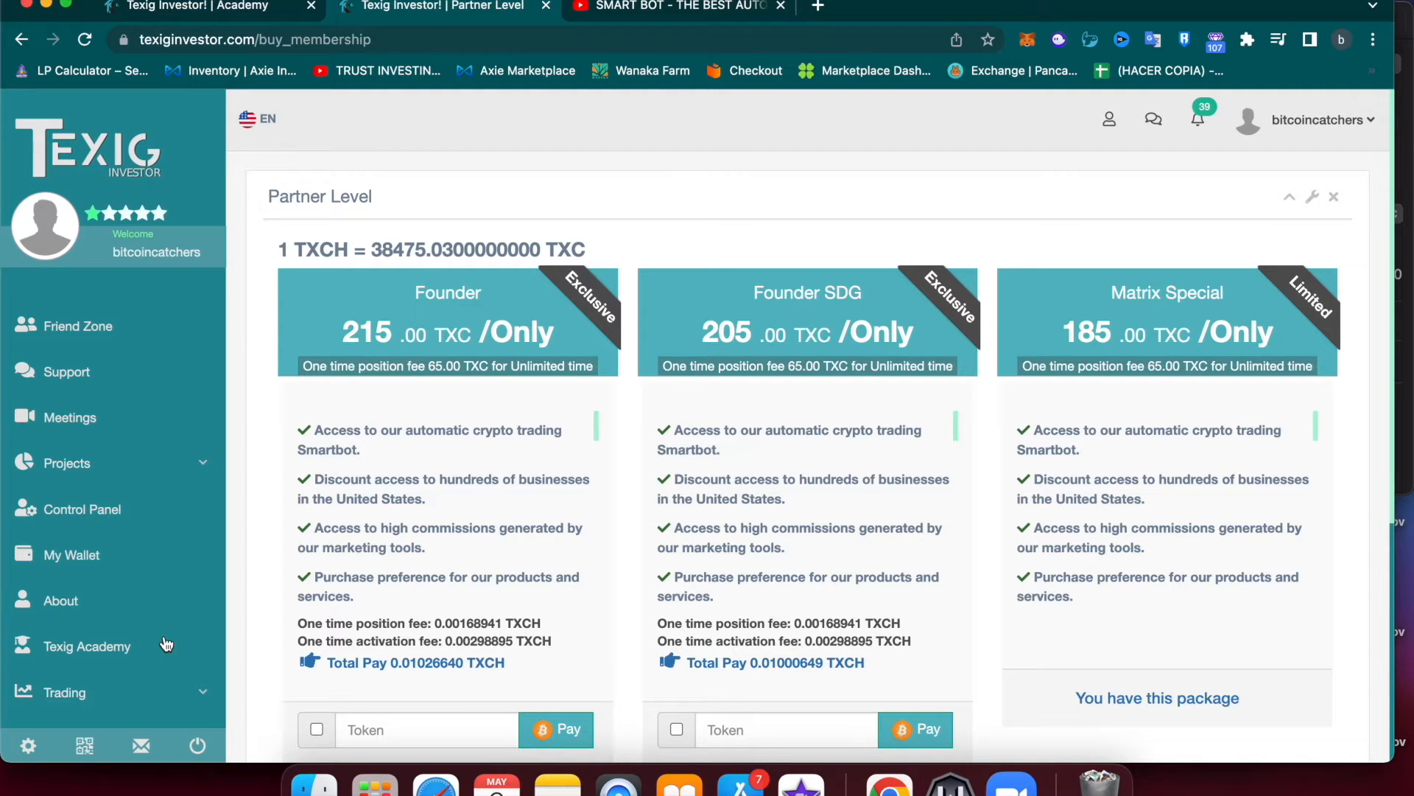
mouse_move(1239, 329)
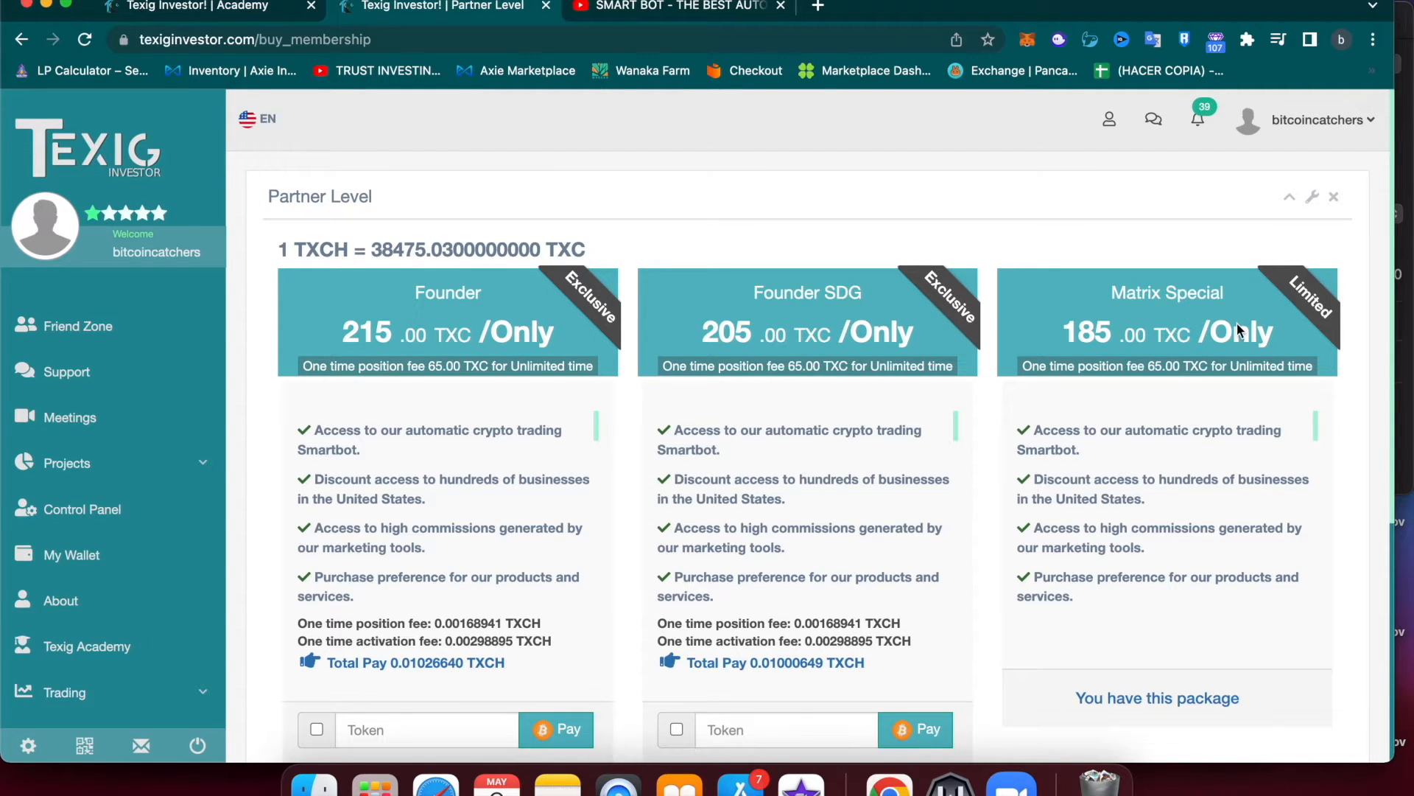
mouse_move(1191, 323)
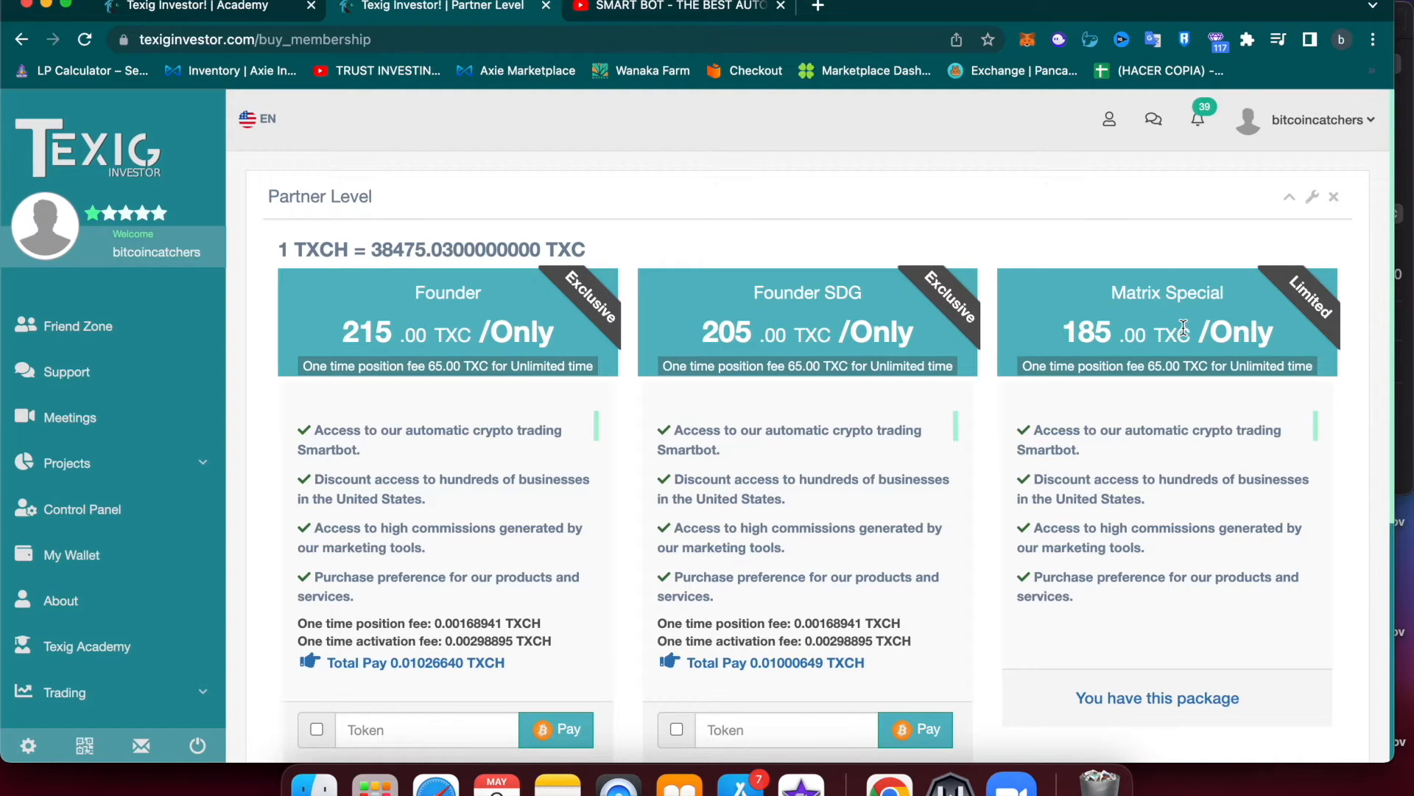
mouse_move(810, 299)
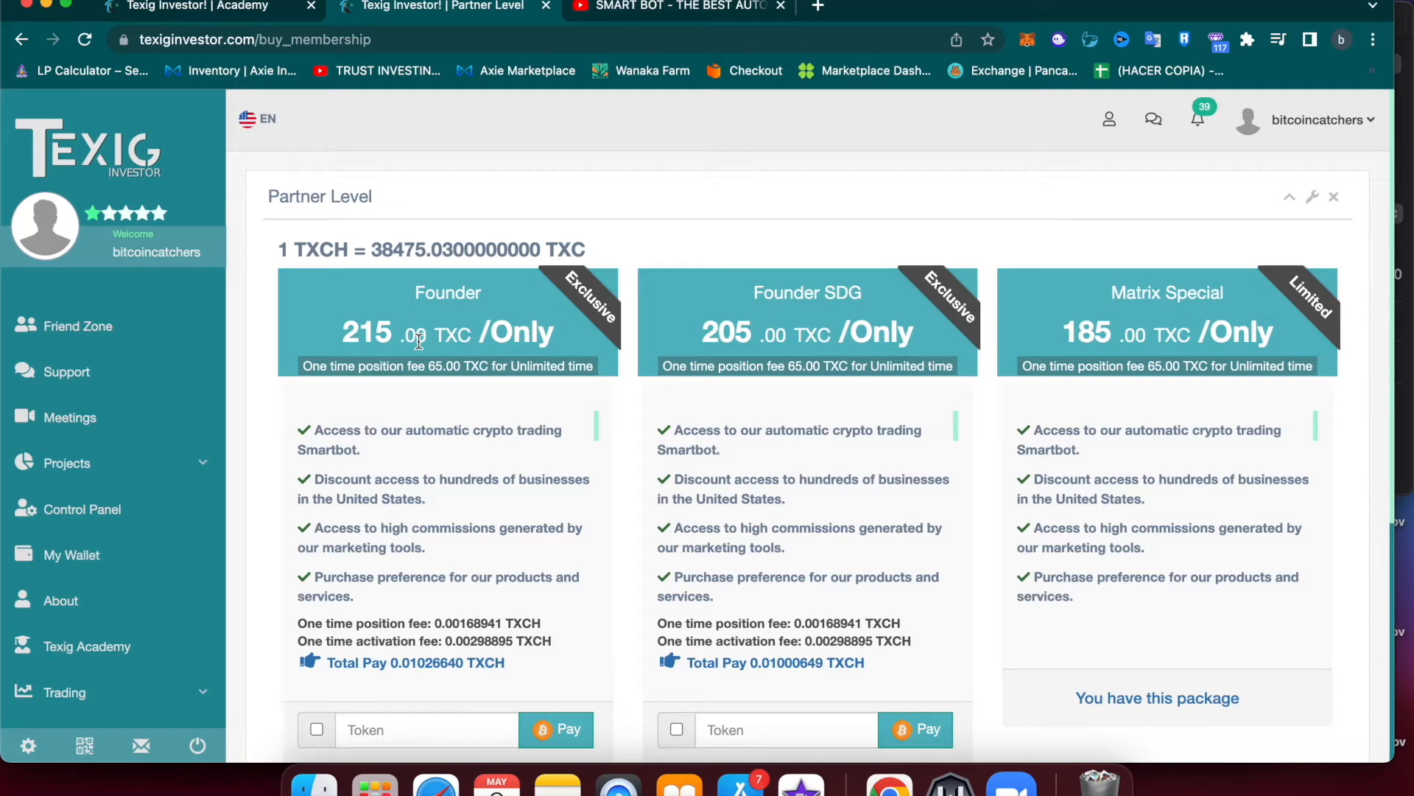
mouse_move(476, 468)
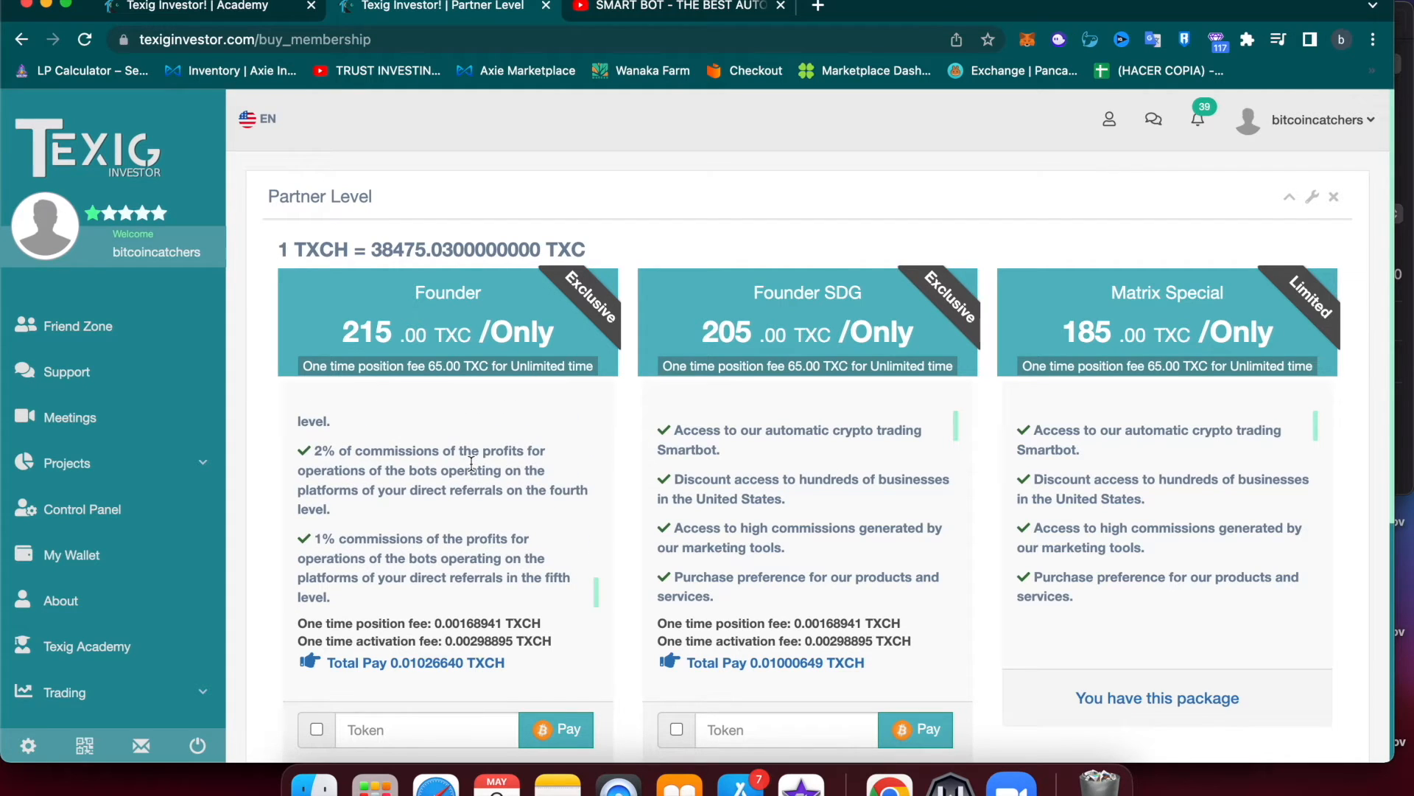
mouse_move(762, 699)
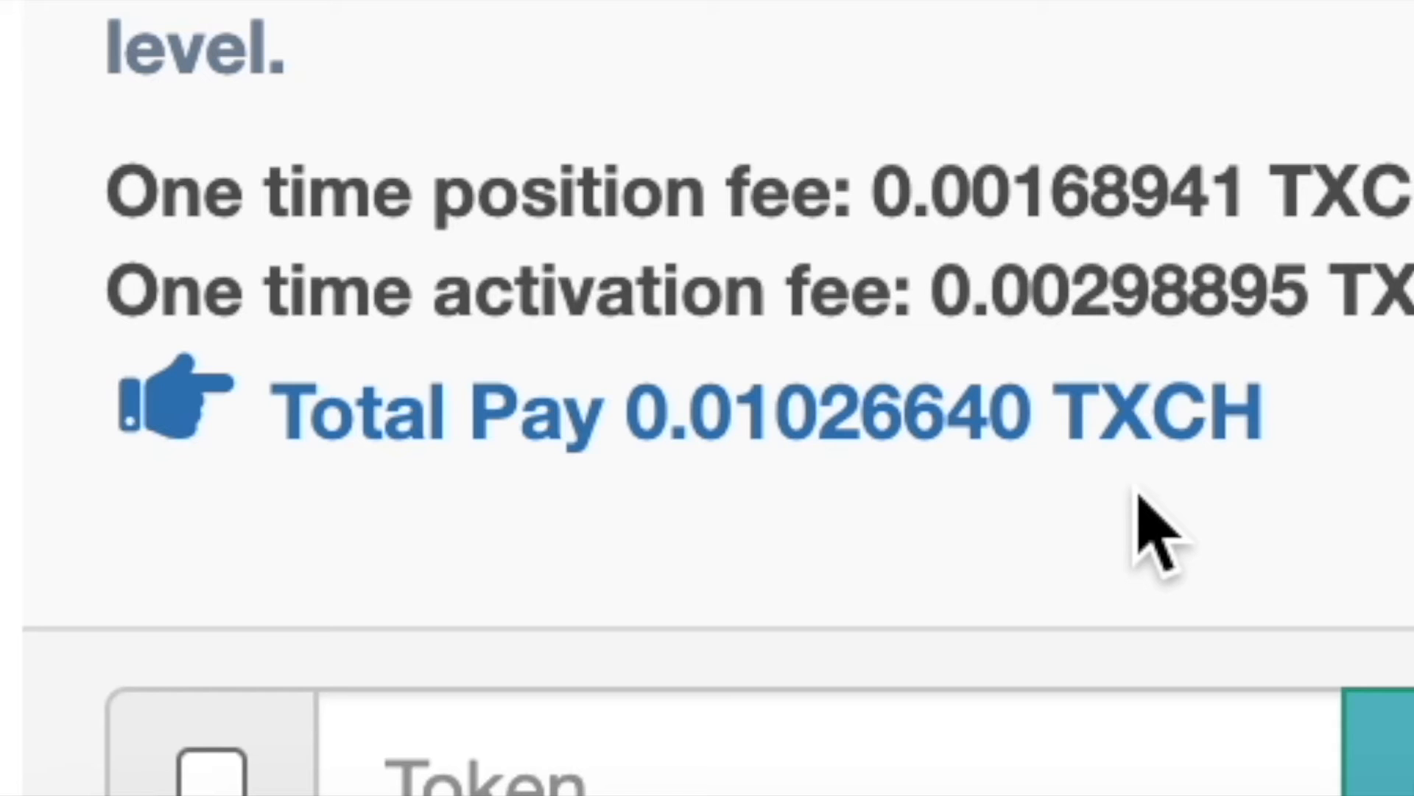
mouse_move(1087, 411)
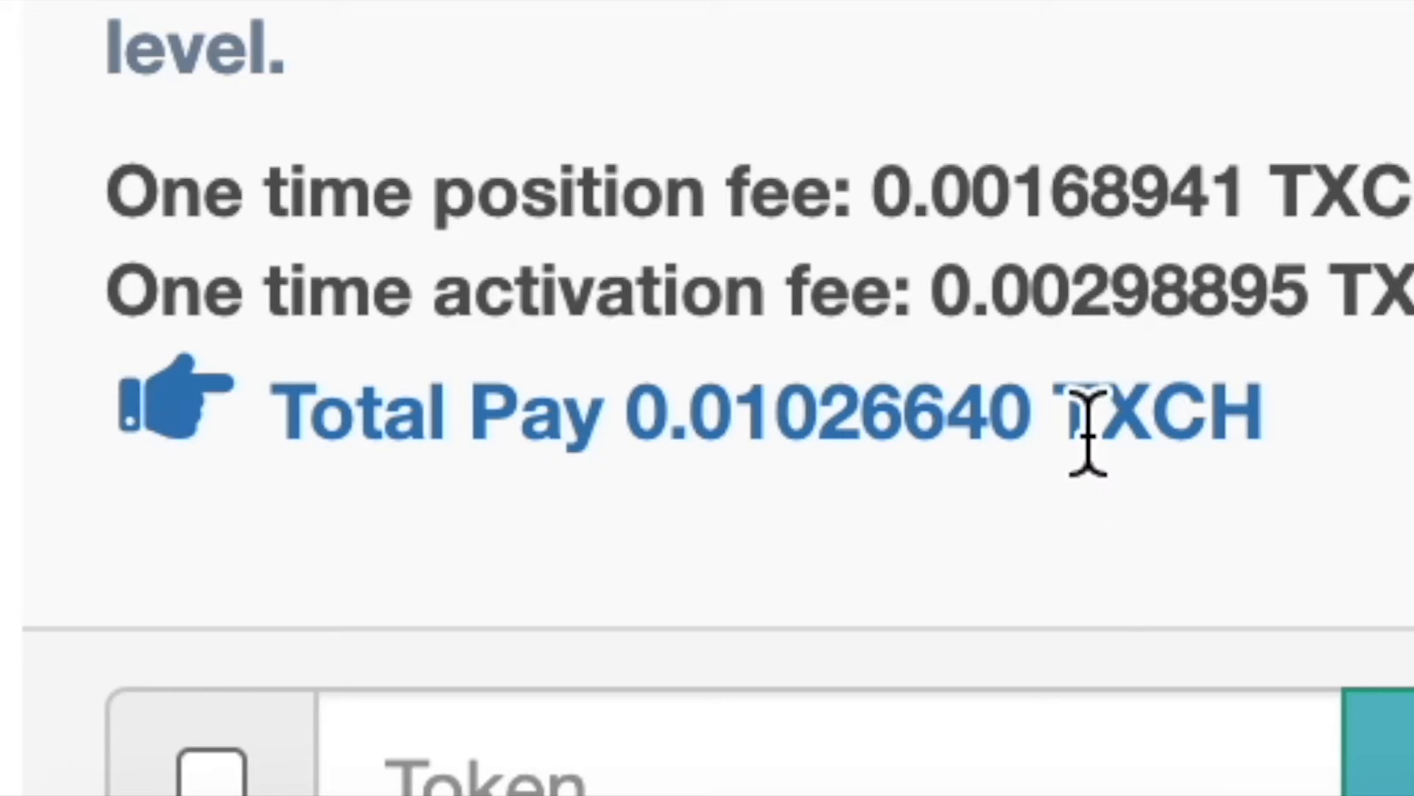
mouse_move(1344, 505)
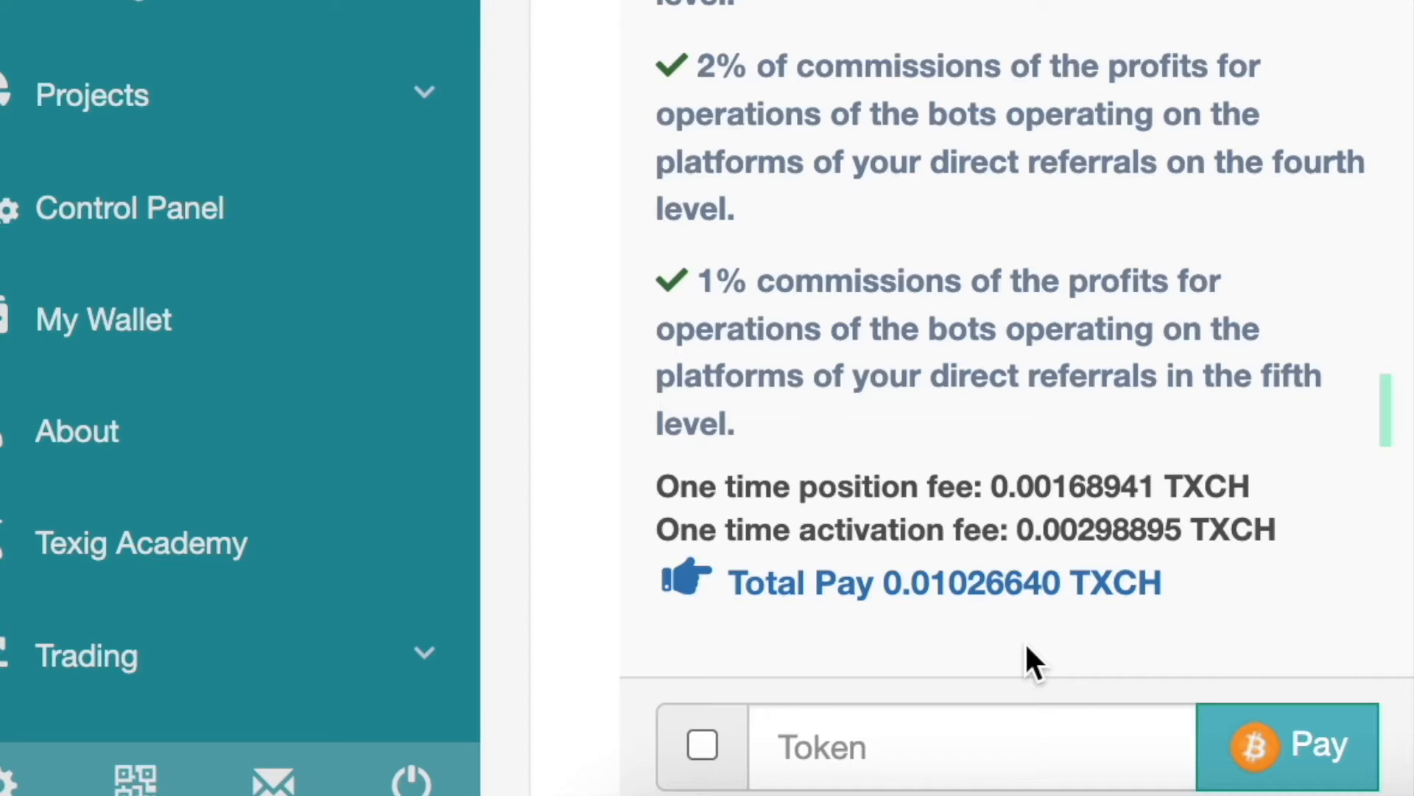
mouse_move(977, 157)
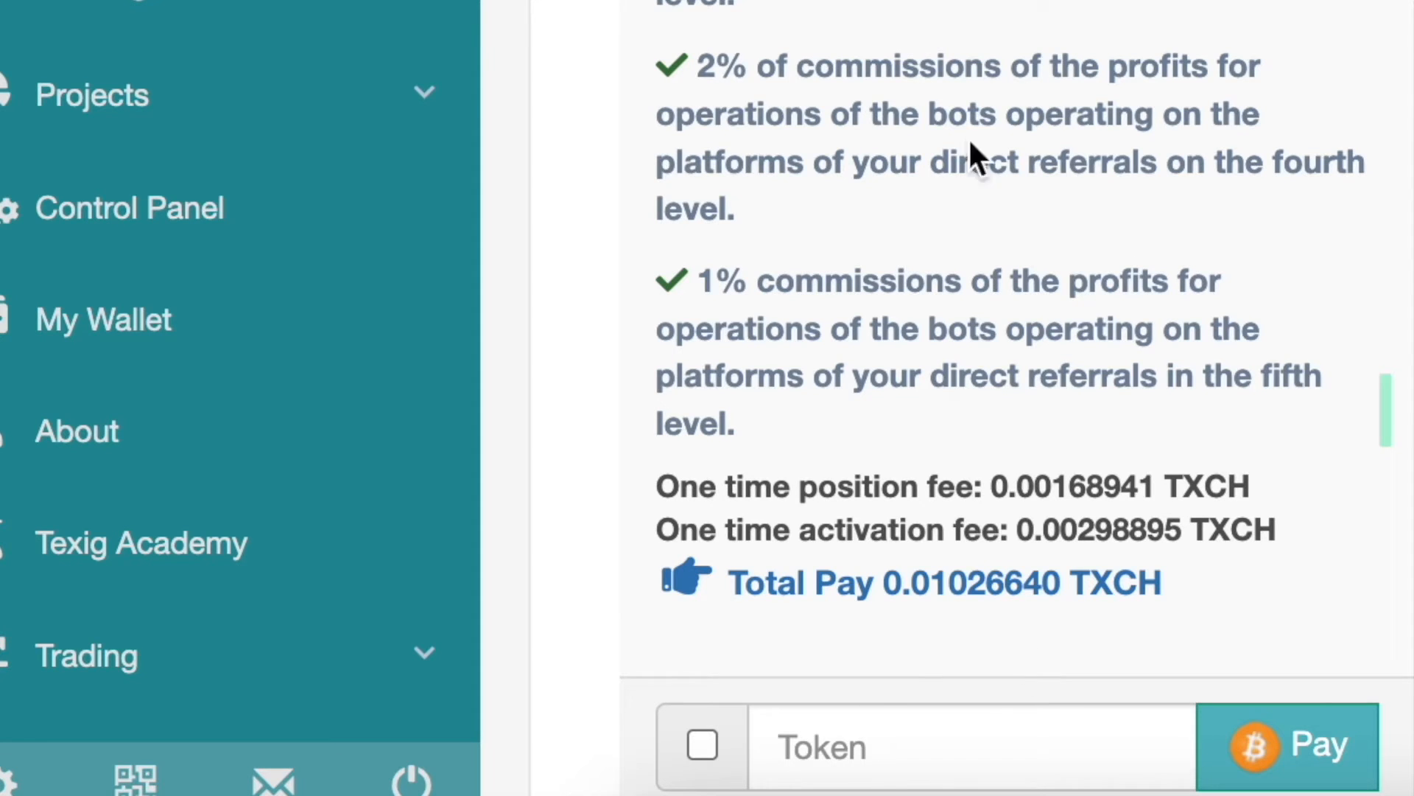
mouse_move(939, 577)
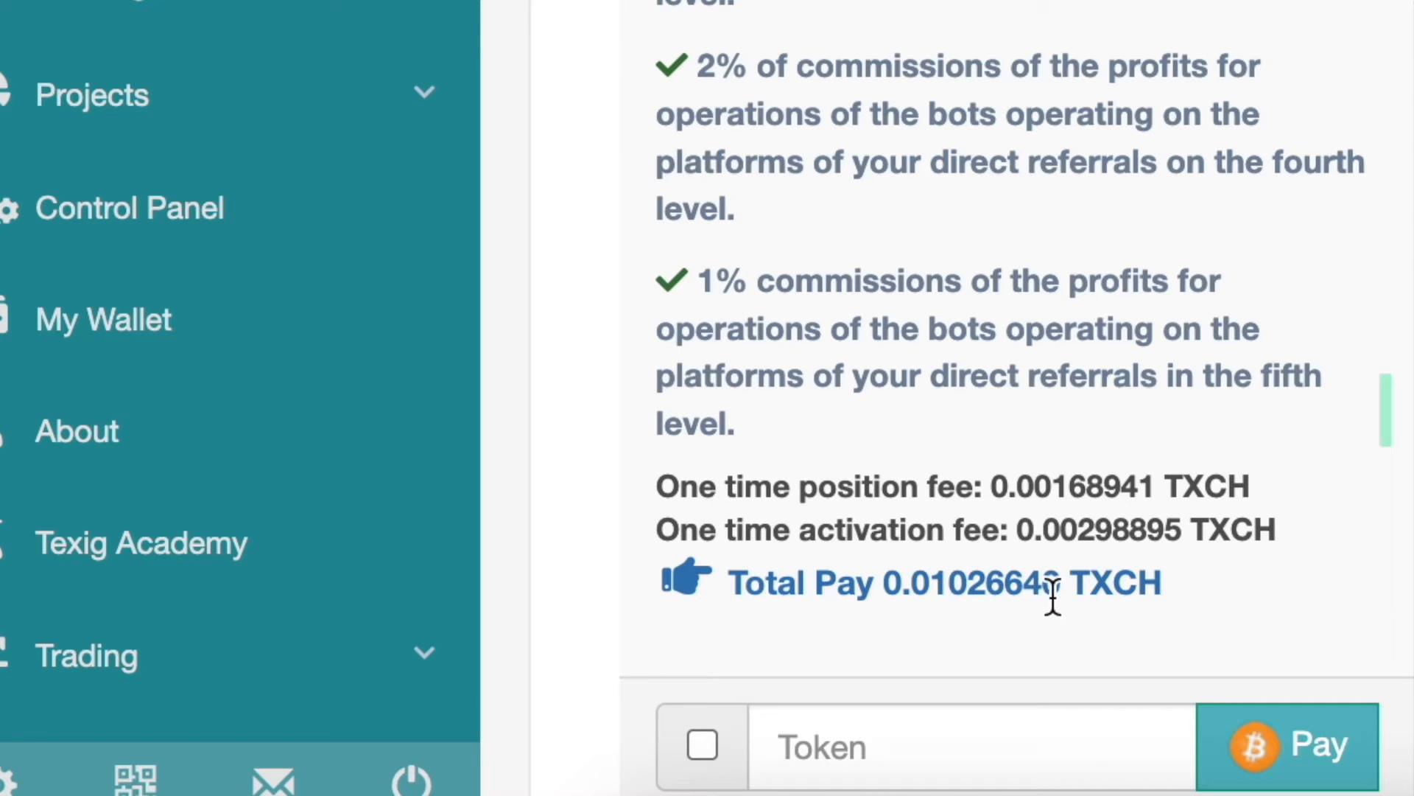
left_click(676, 6)
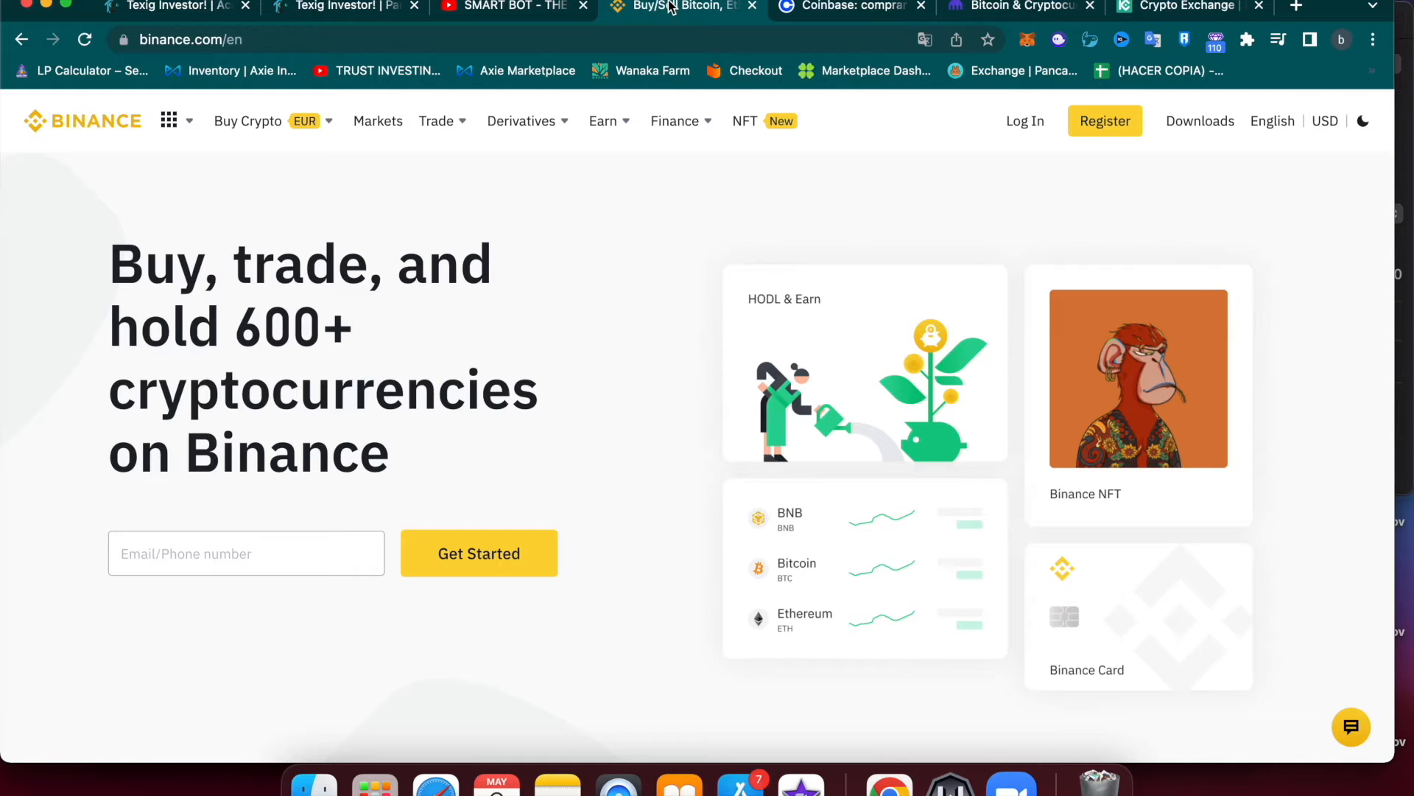
Review the Coinbase and KuCoin tabs, then return to Texig's Partner Level page
left_click(849, 5)
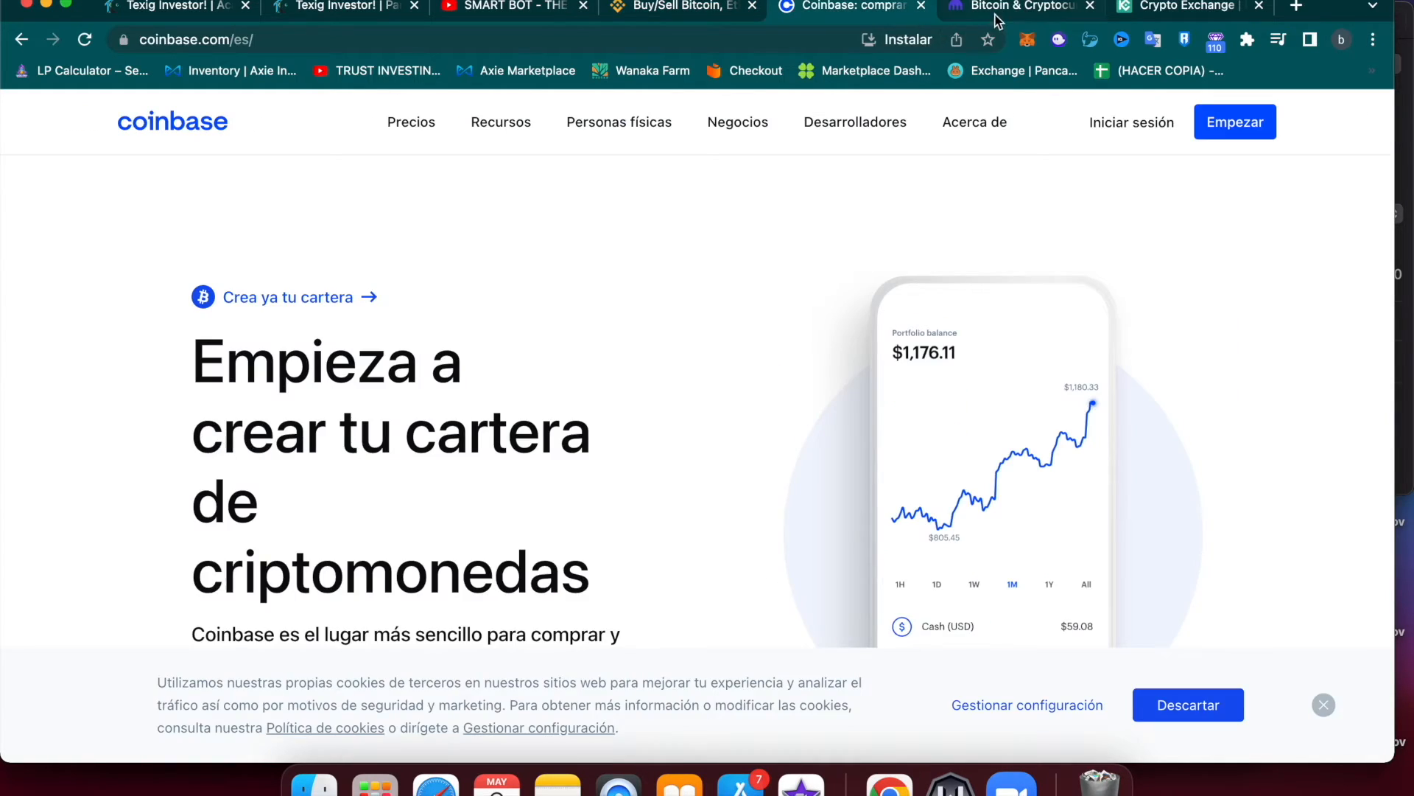
left_click(1182, 6)
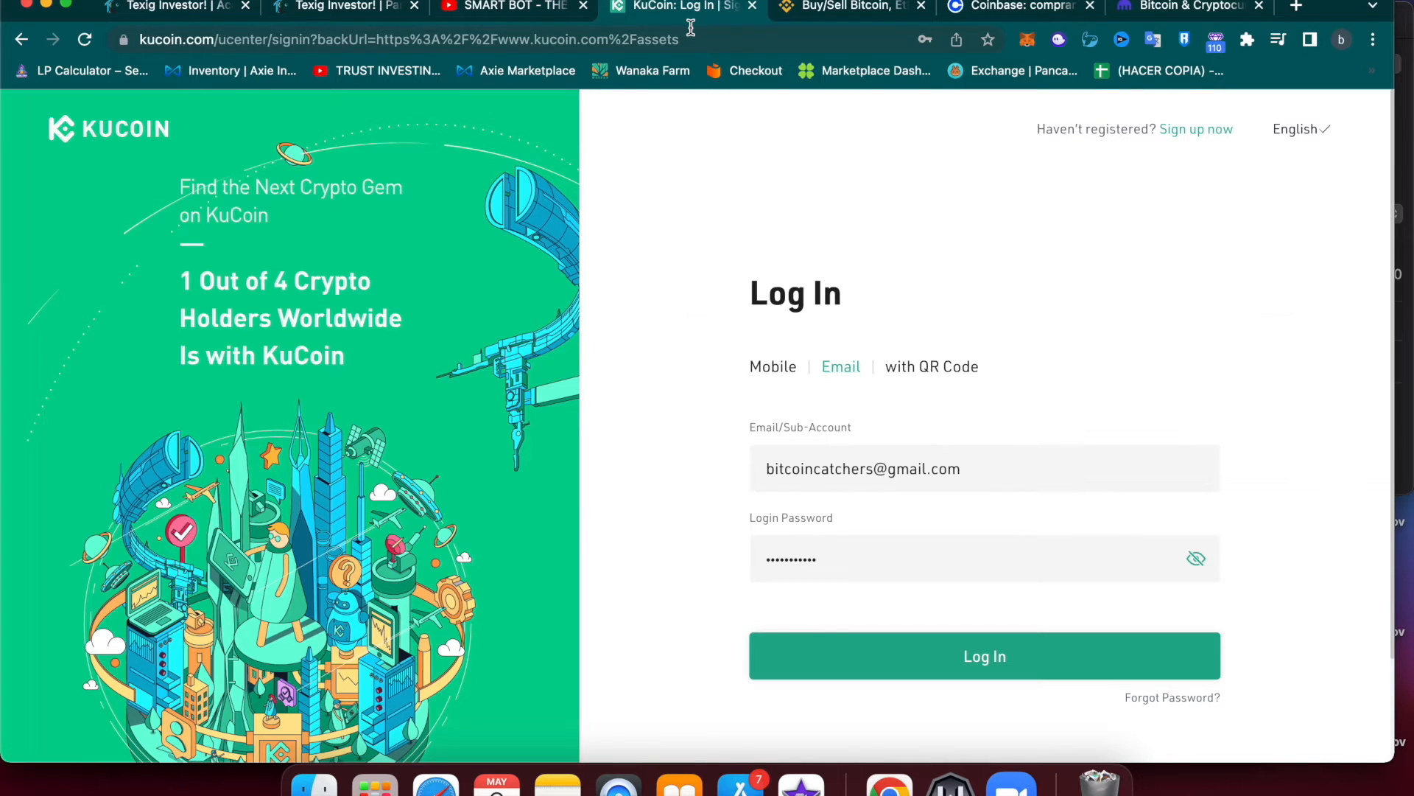
left_click(984, 656)
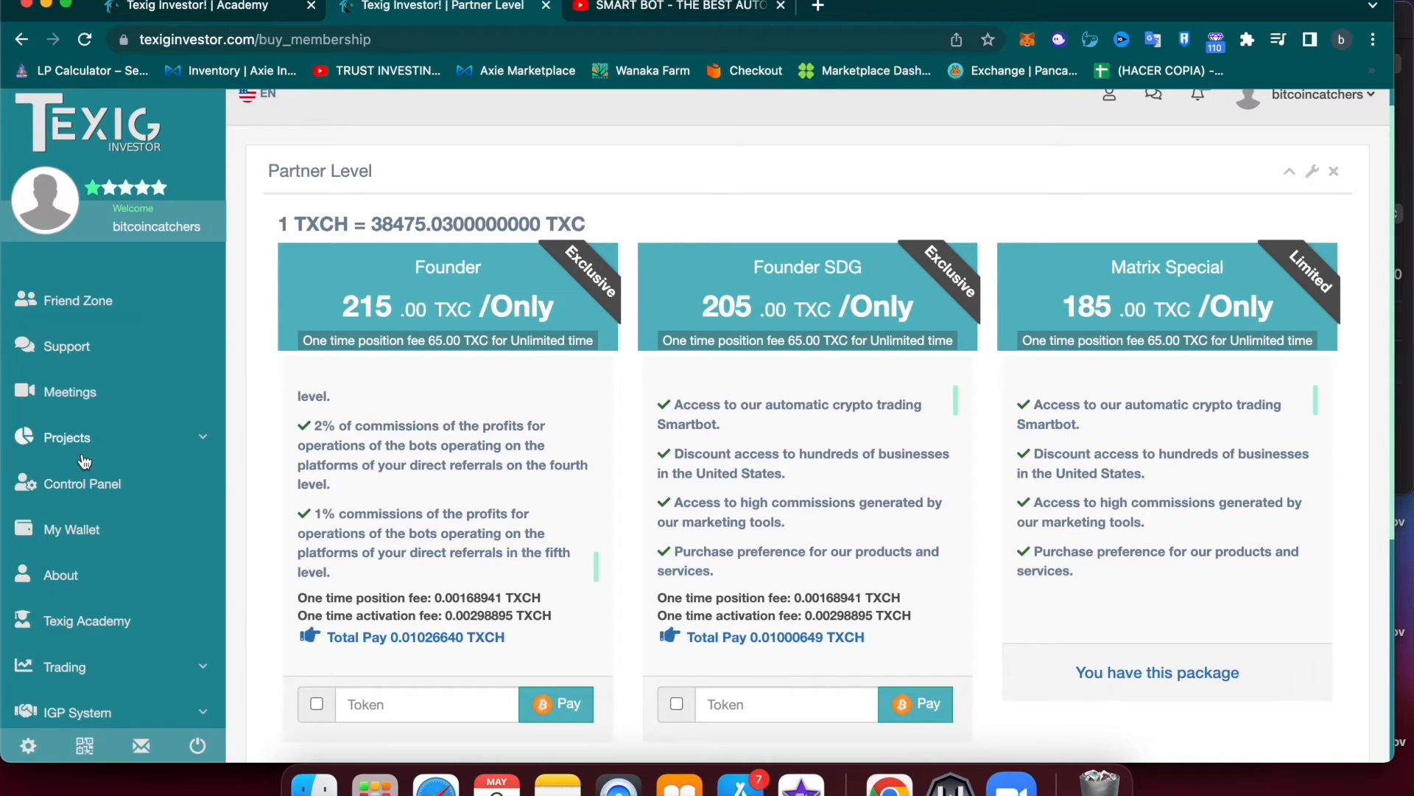
mouse_move(72, 529)
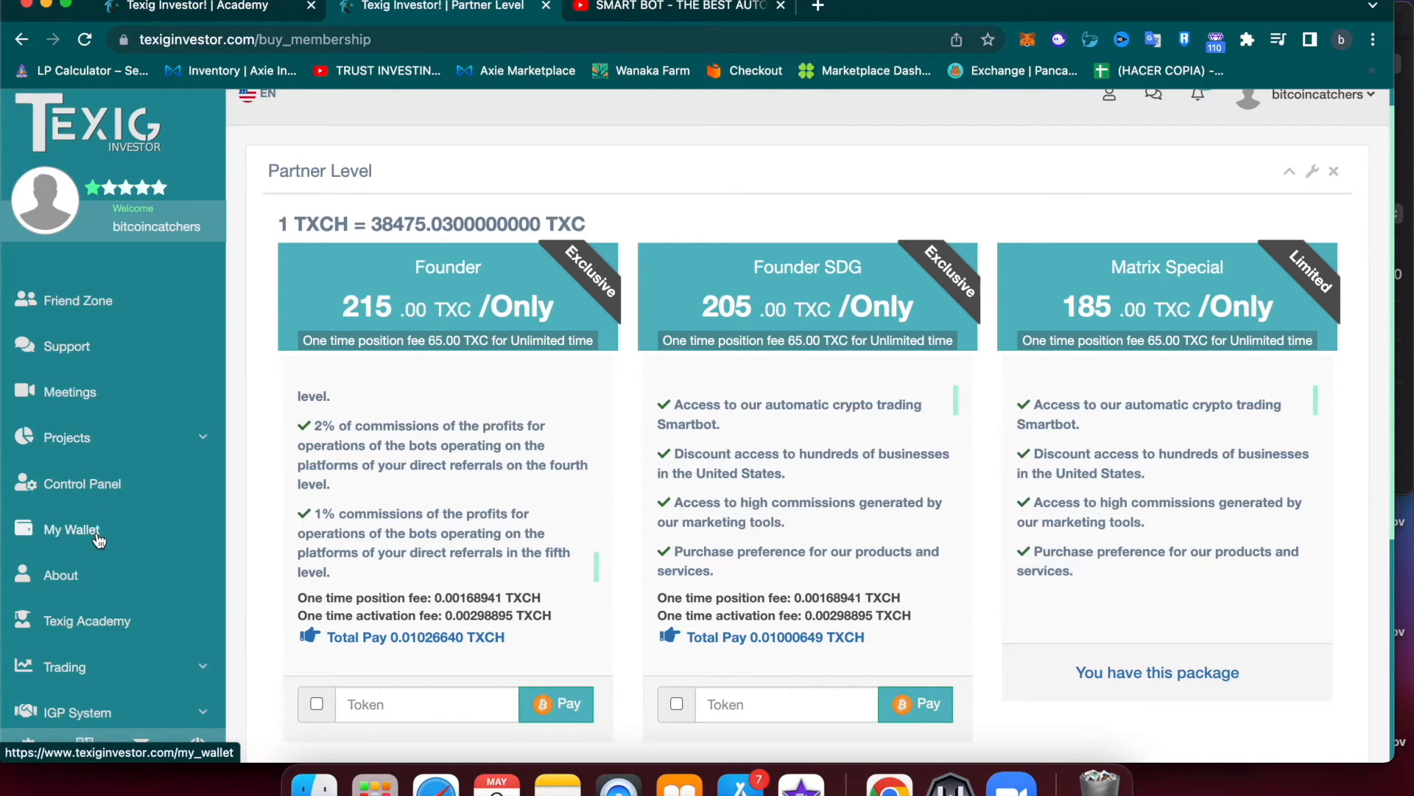
Go to My Wallet in the sidebar, reaching the wallet login prompt
left_click(73, 529)
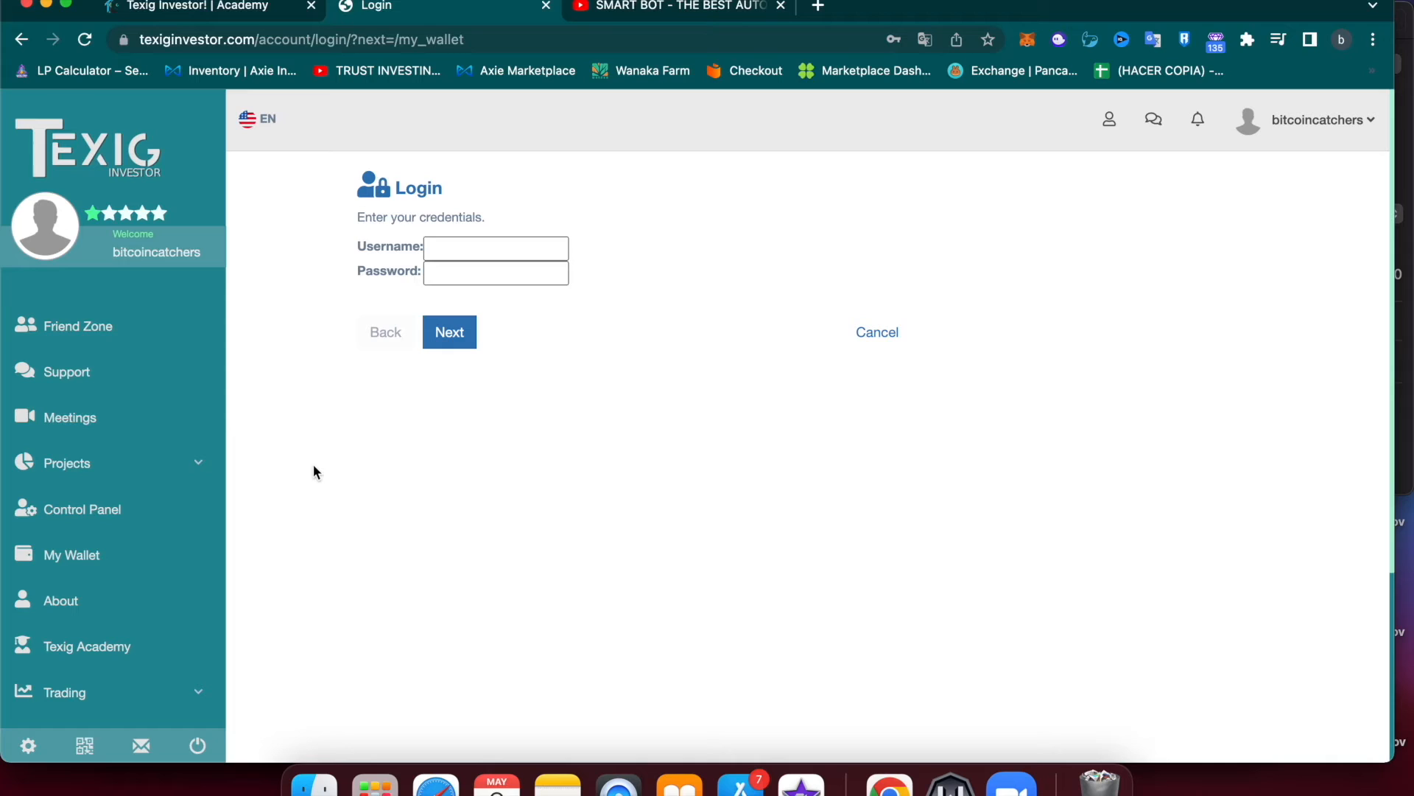
mouse_move(352, 438)
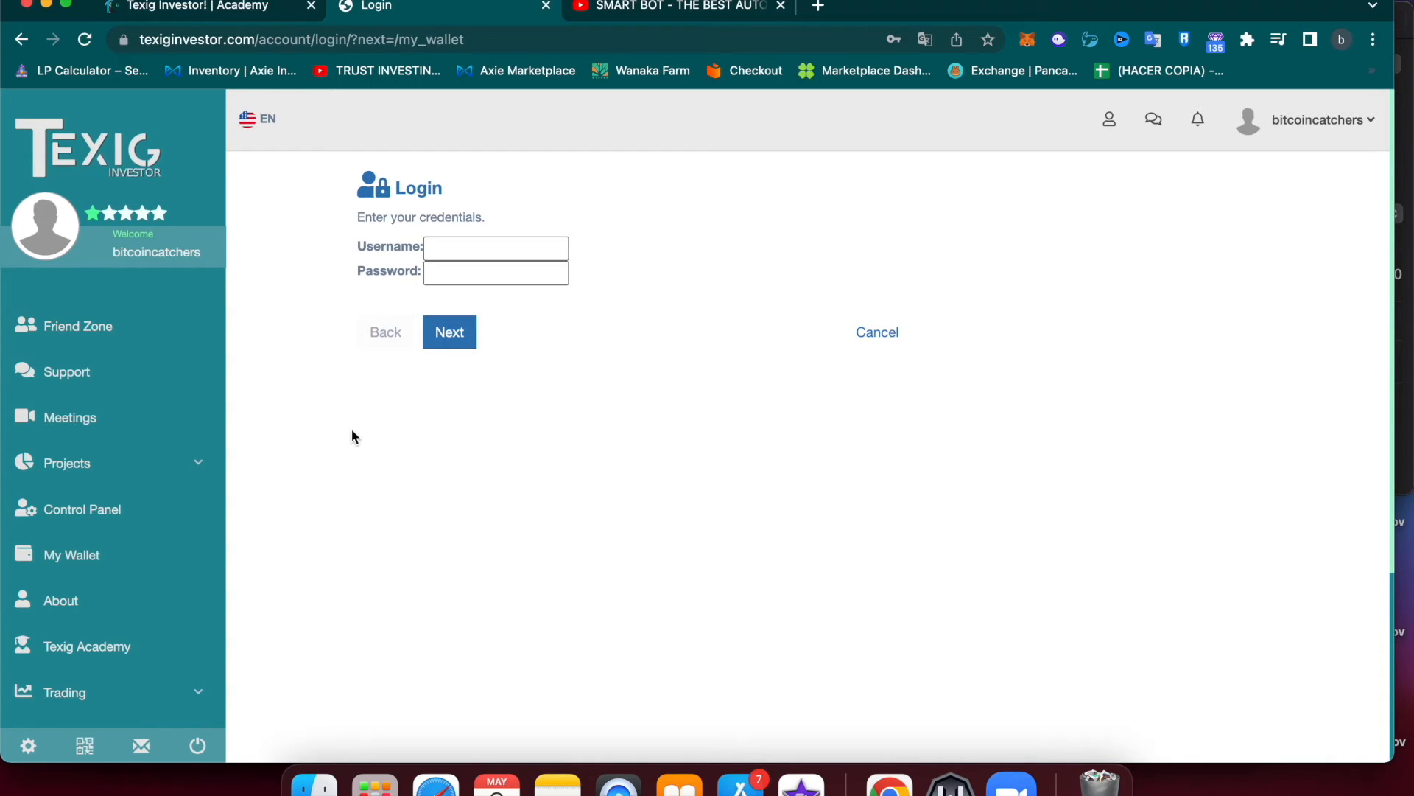
mouse_move(569, 379)
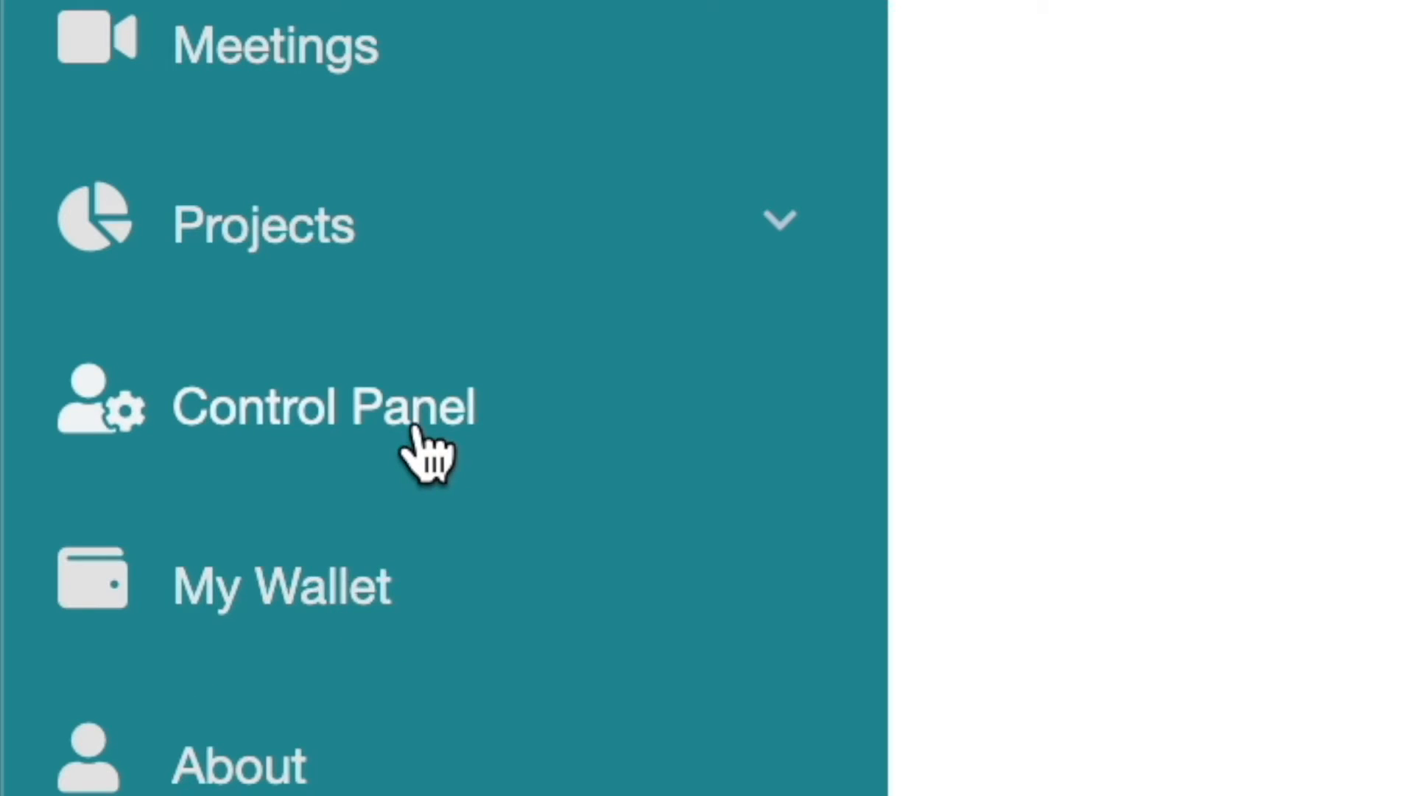
Go to the Control Panel's security settings with password change and two-factor authentication
left_click(324, 407)
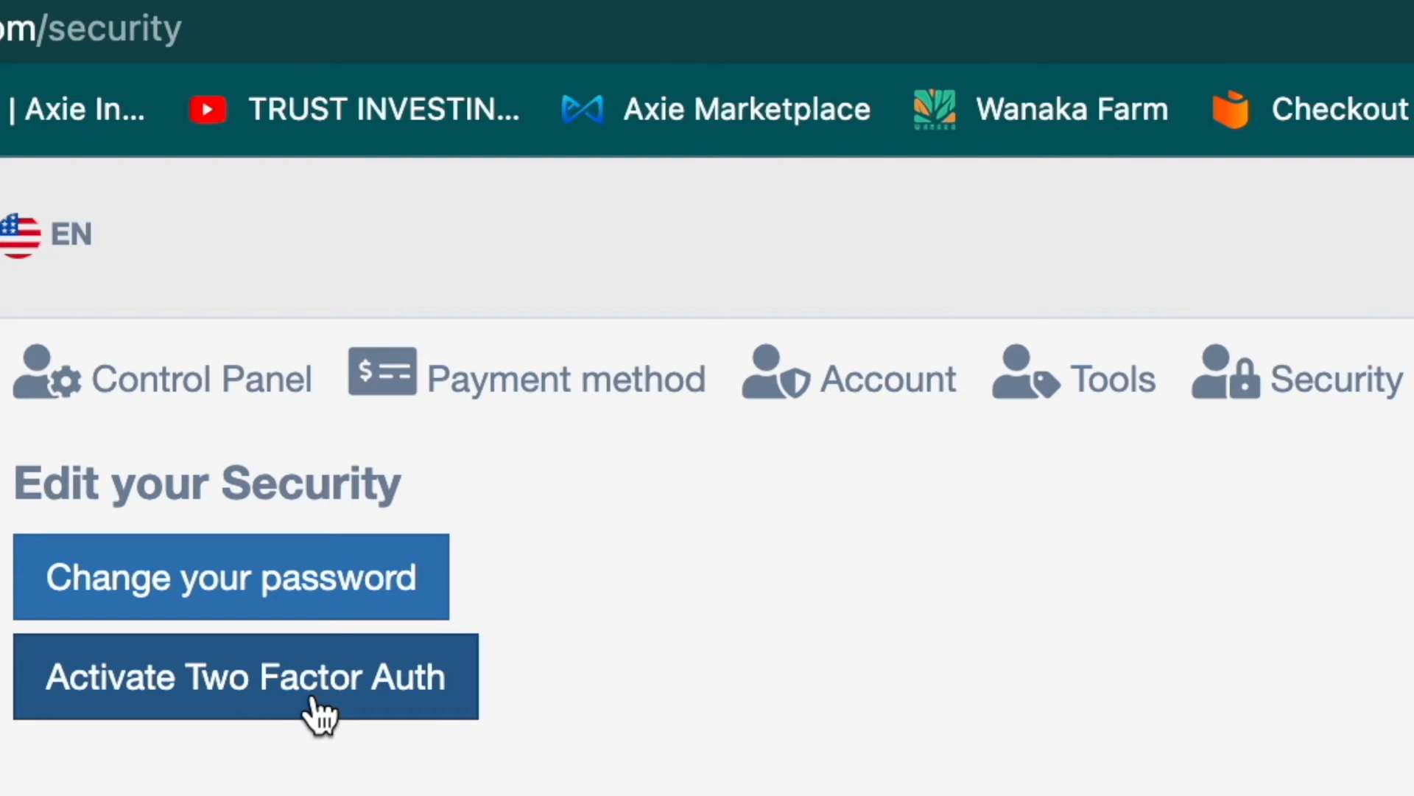
mouse_move(278, 727)
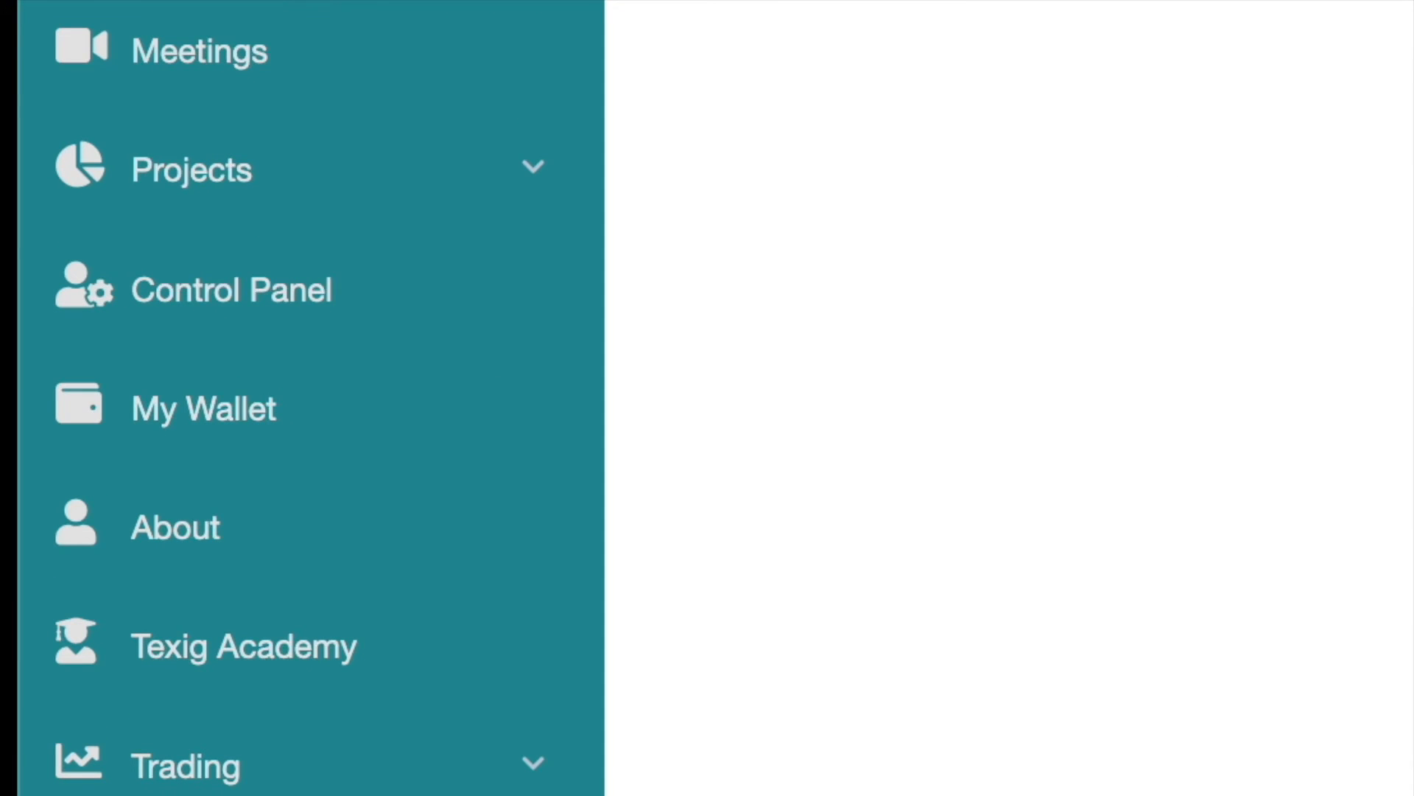
View the My Wallet page showing the 0.00512400 TXCH balance and wallet address
left_click(203, 408)
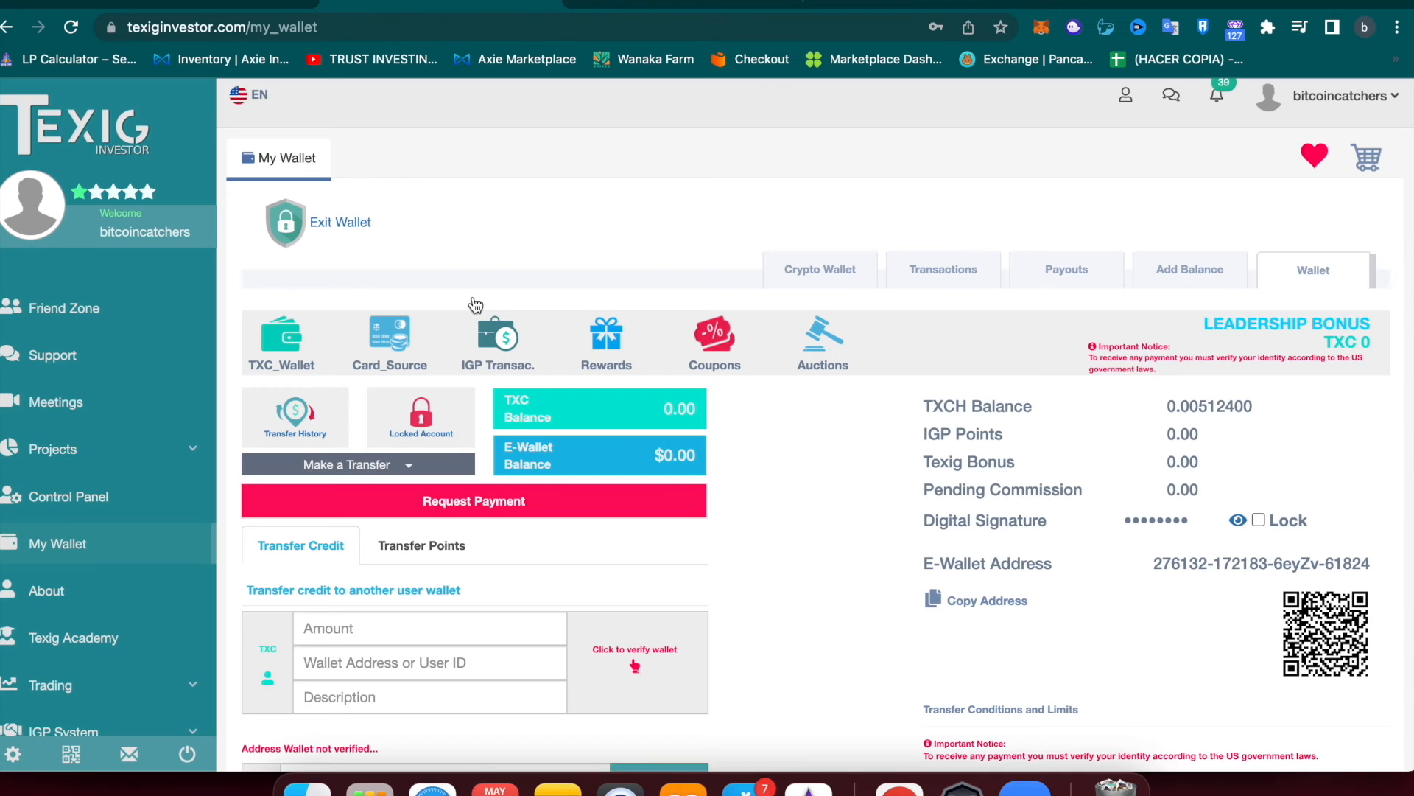
scroll("down", 3)
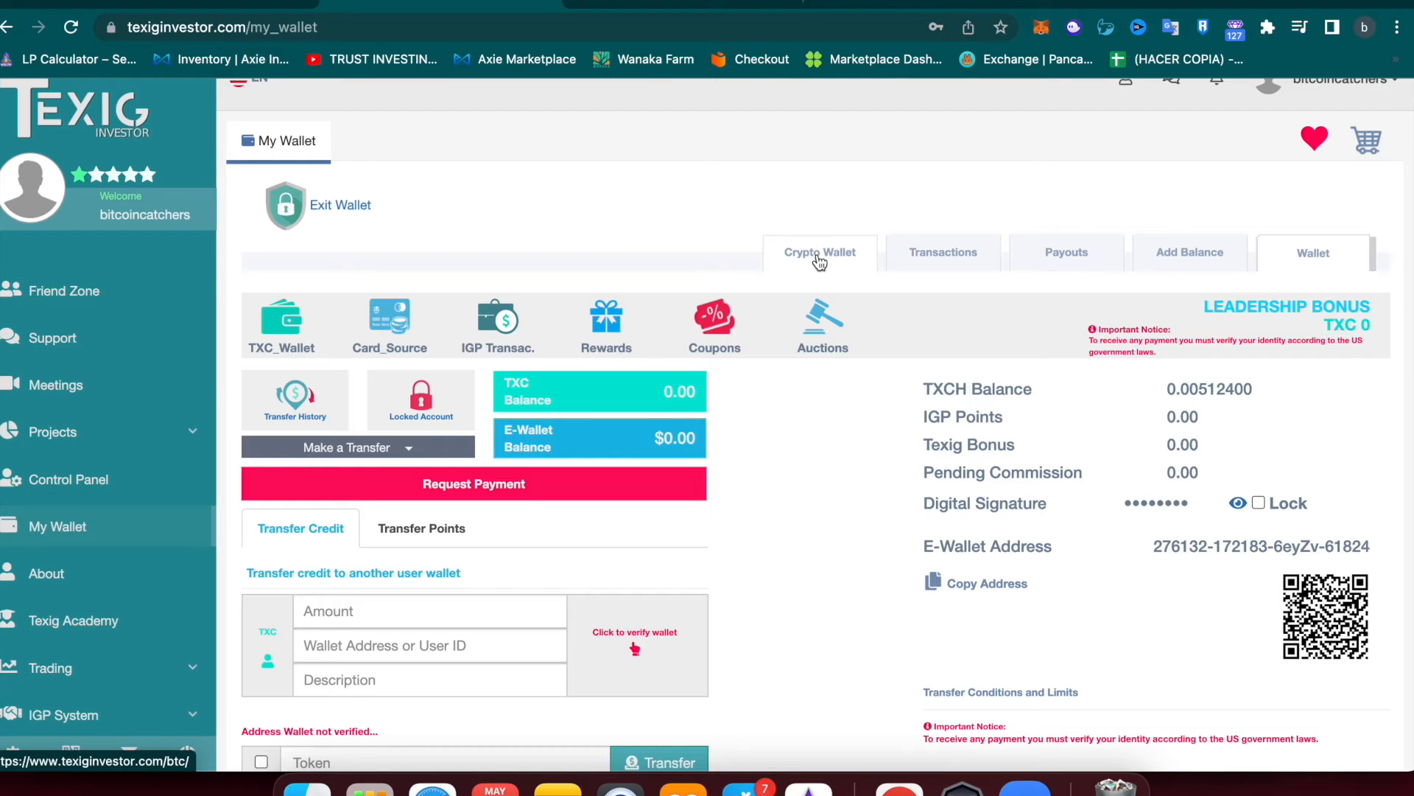
Check the Crypto Wallets page showing 0.00512400 BTC, then switch to KuCoin's Asset Overview
left_click(817, 252)
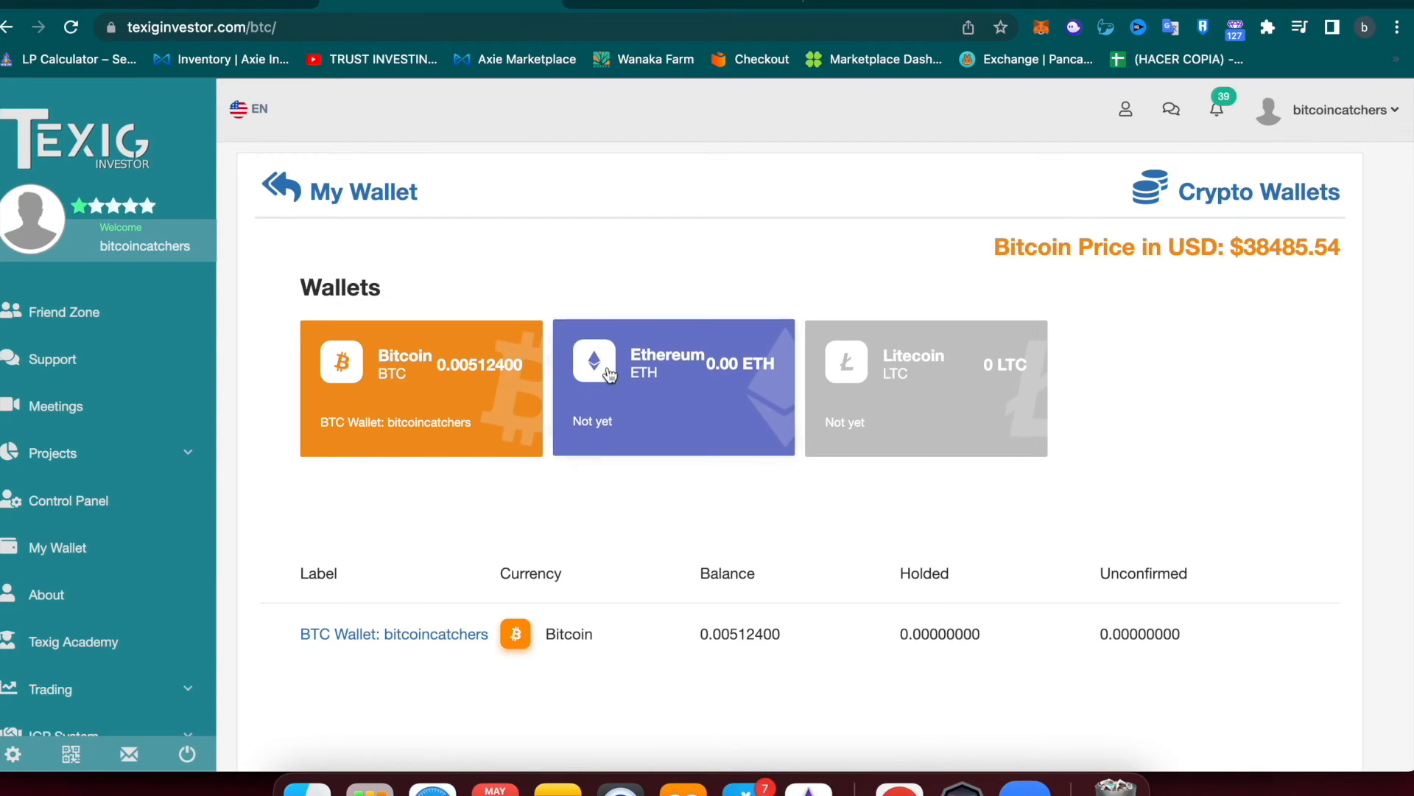
left_click(394, 634)
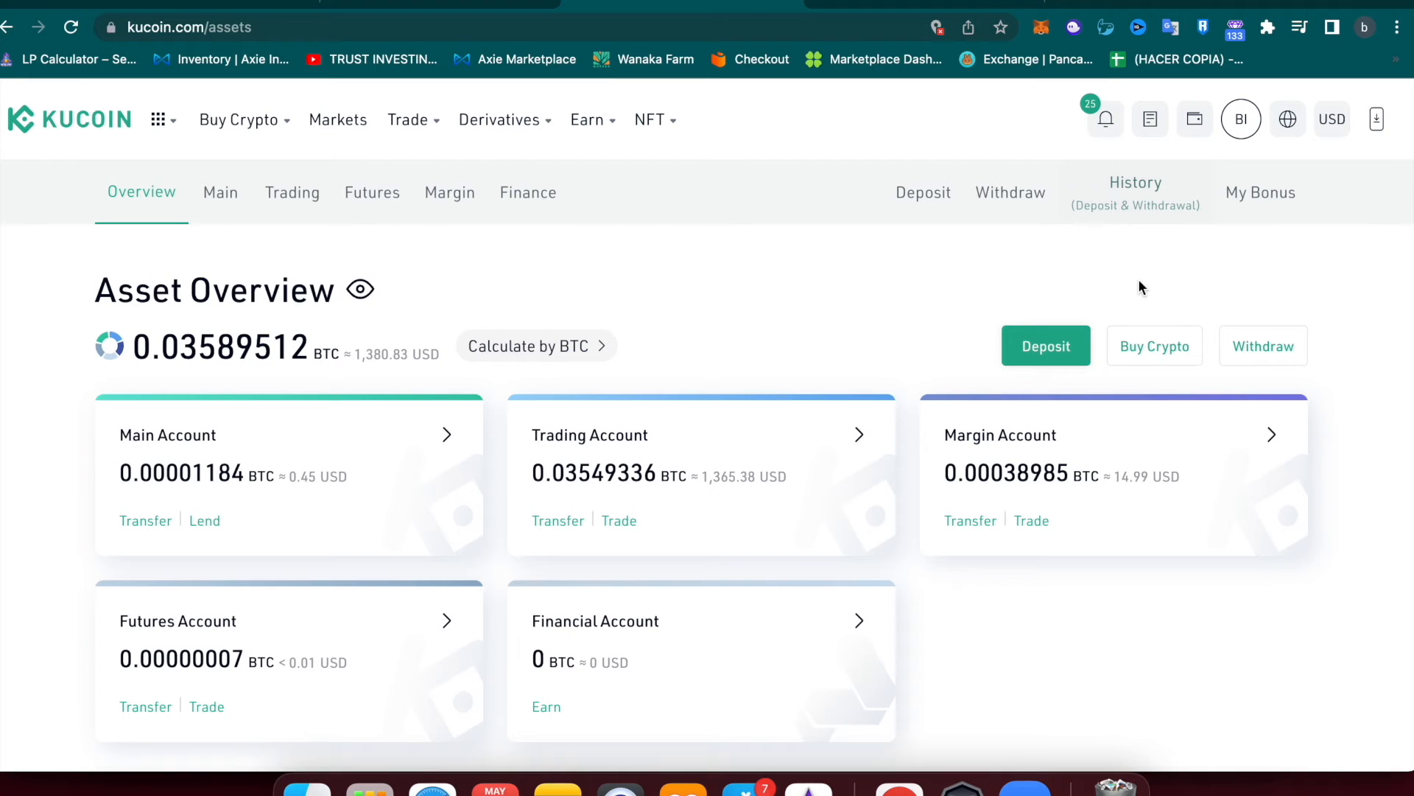
left_click(1262, 345)
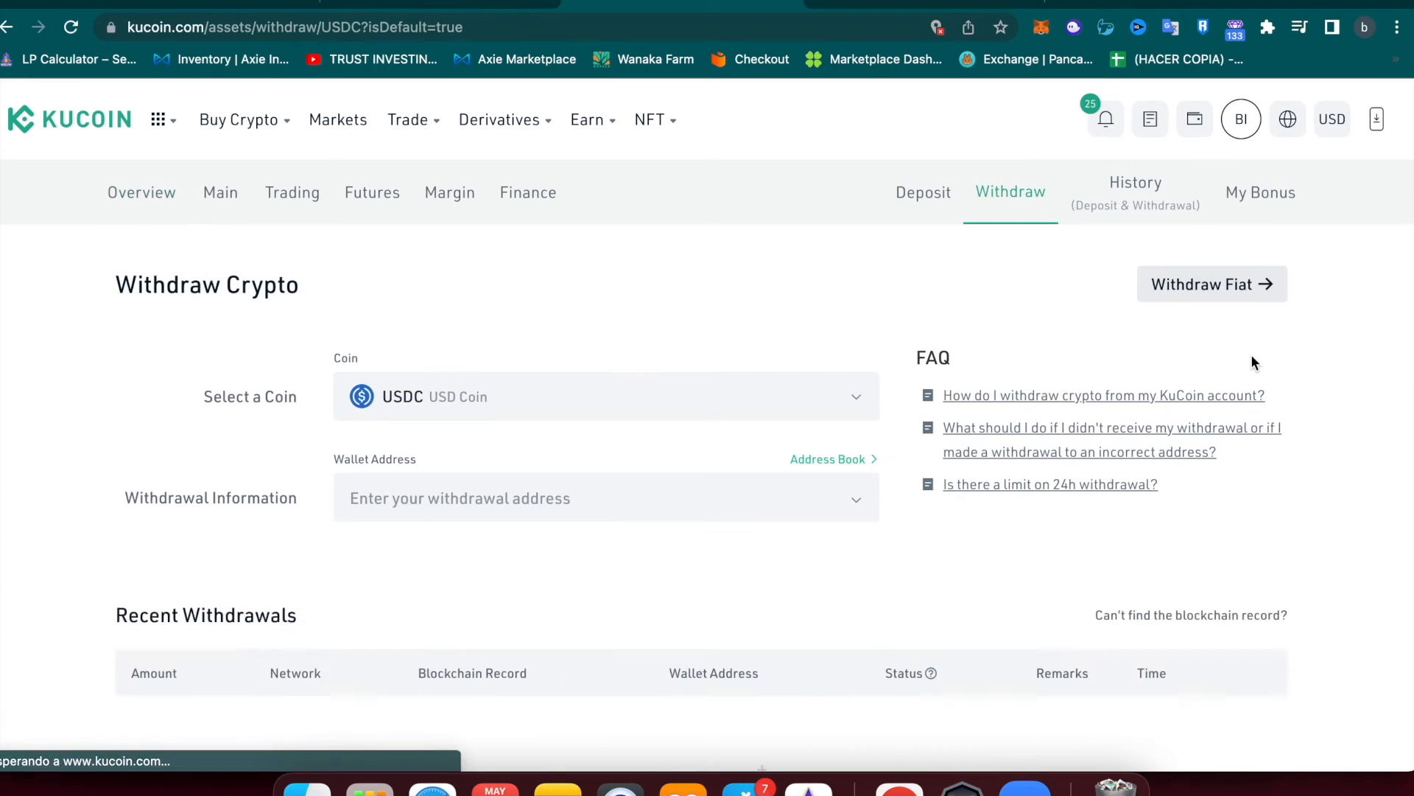
left_click(604, 396)
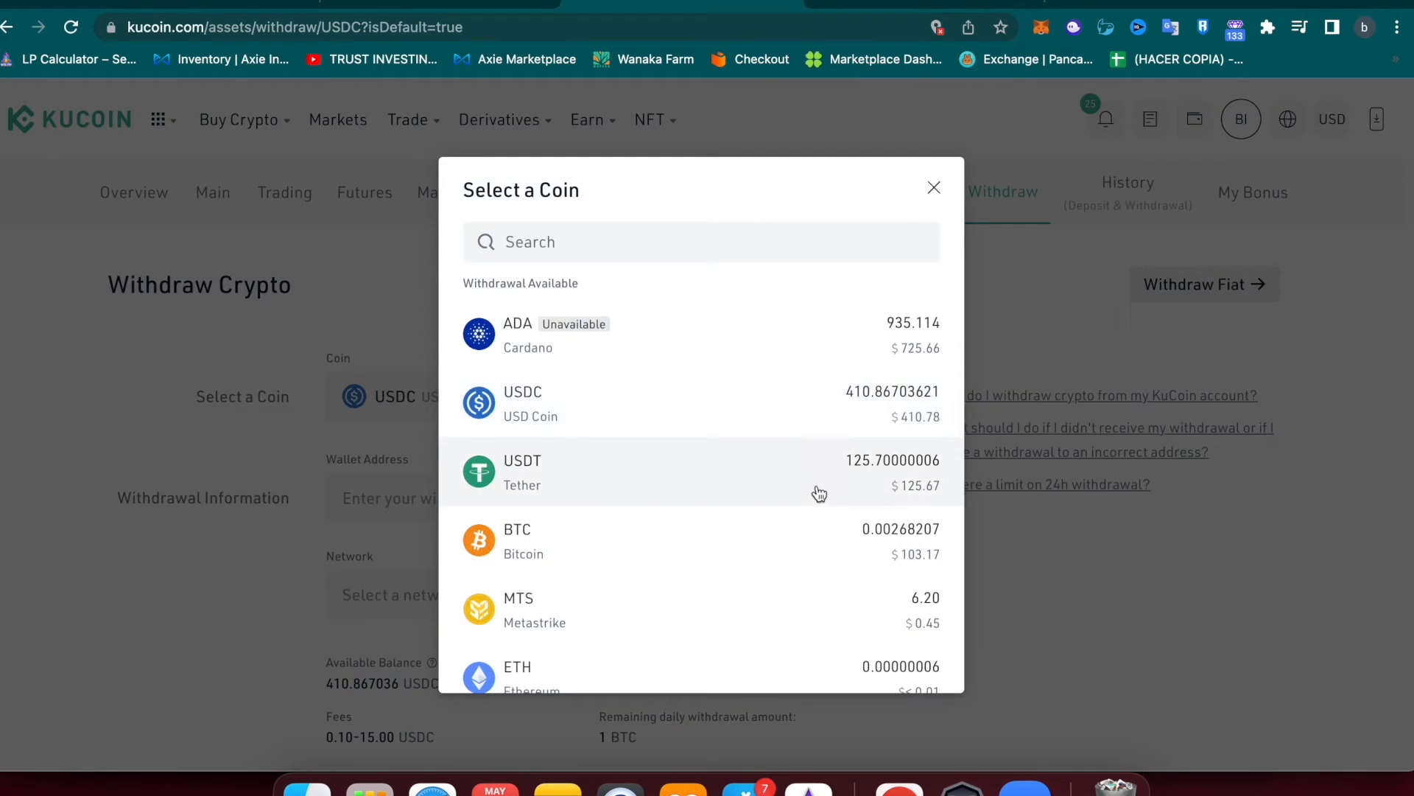
left_click(517, 529)
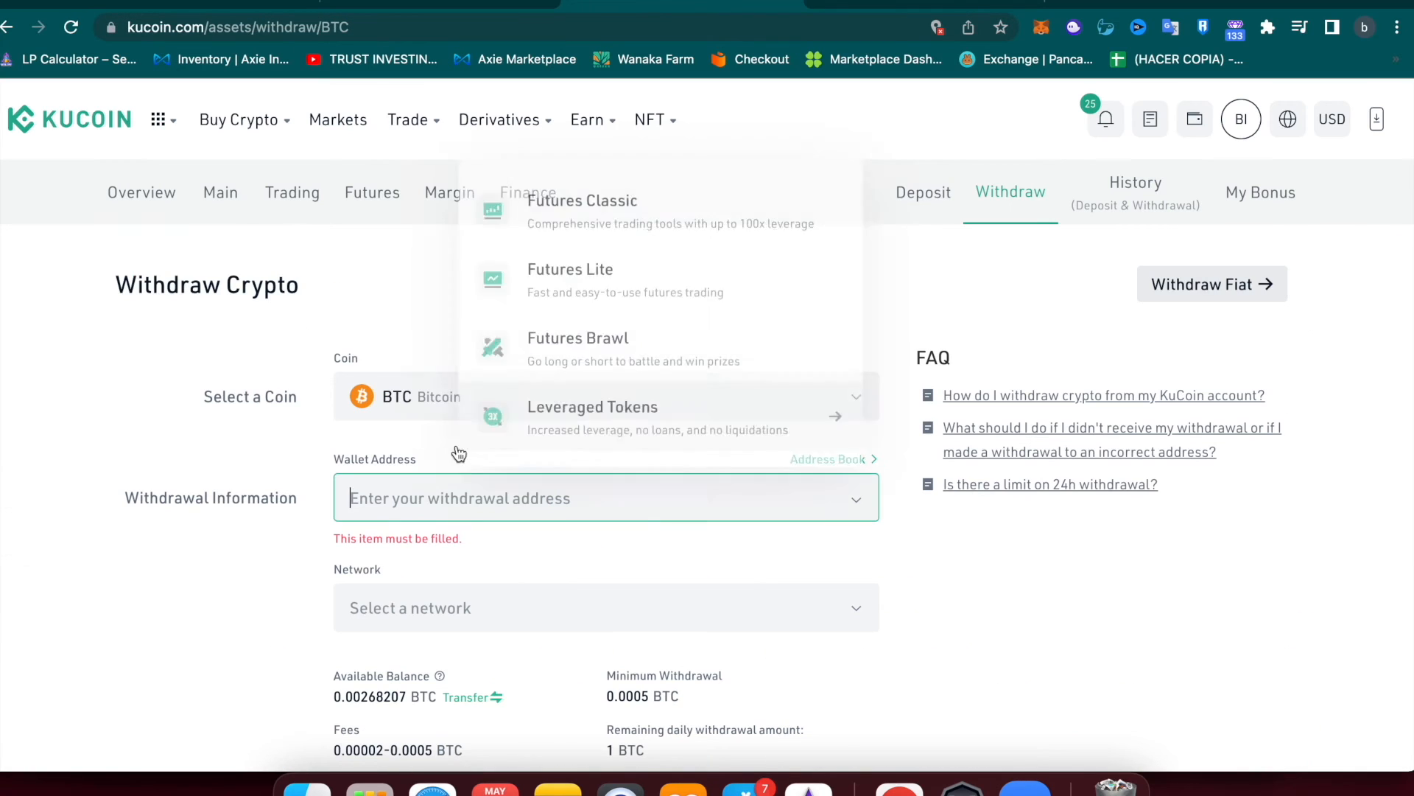
type("34bp4mmx4WpUoi5f36dQxXzBURQ18uSQQG")
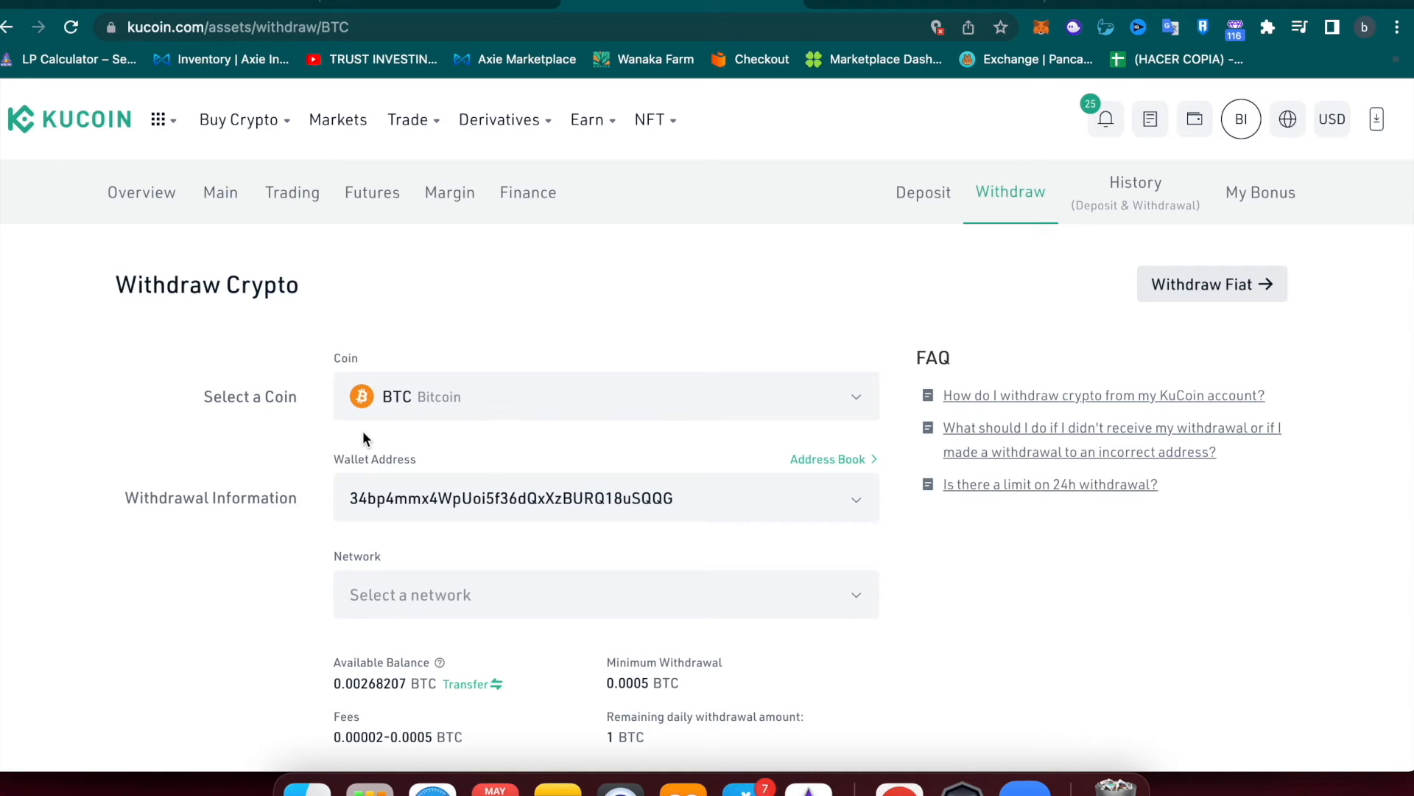
left_click(604, 593)
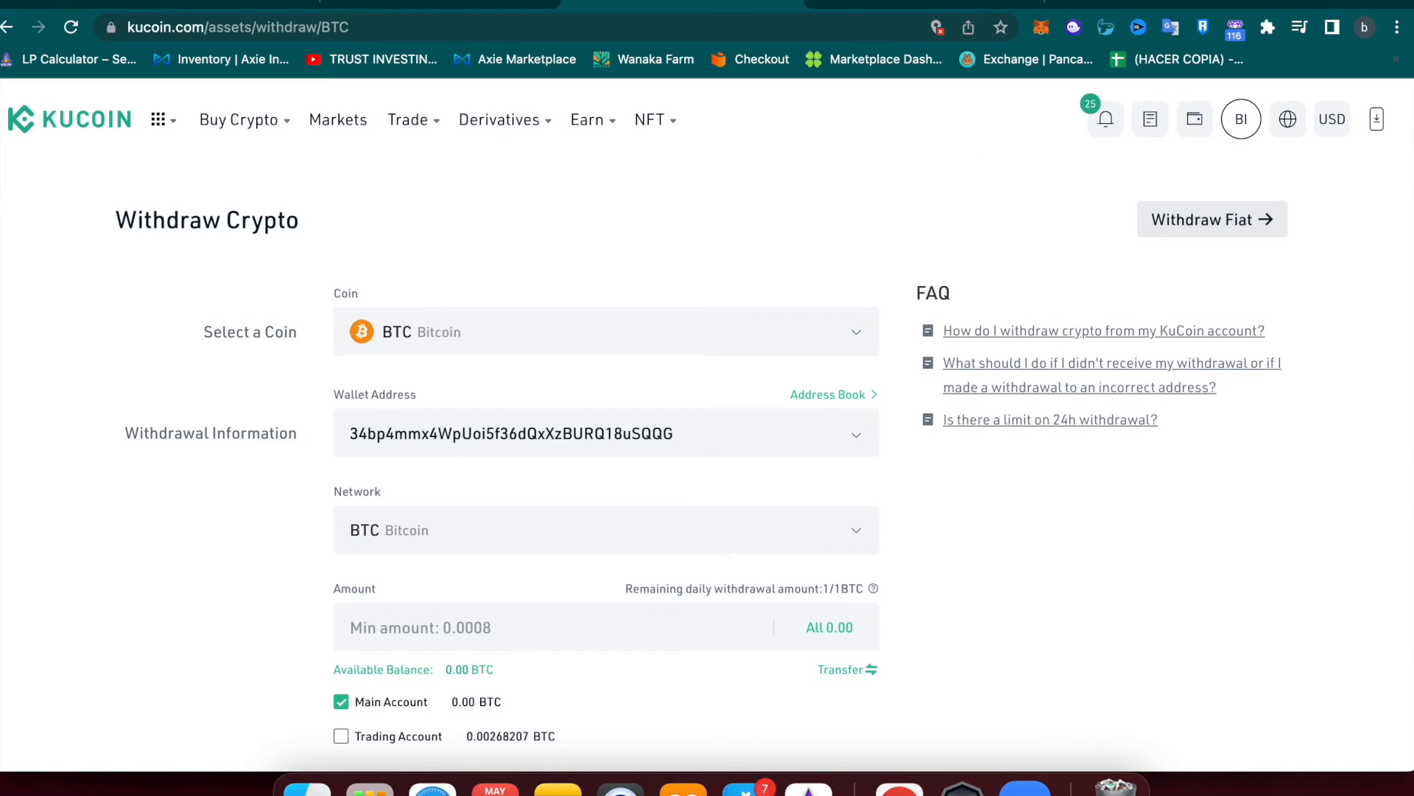
Choose the BTC network and enter the Founder total of 0.01026846 BTC as the withdrawal amount
left_click(604, 529)
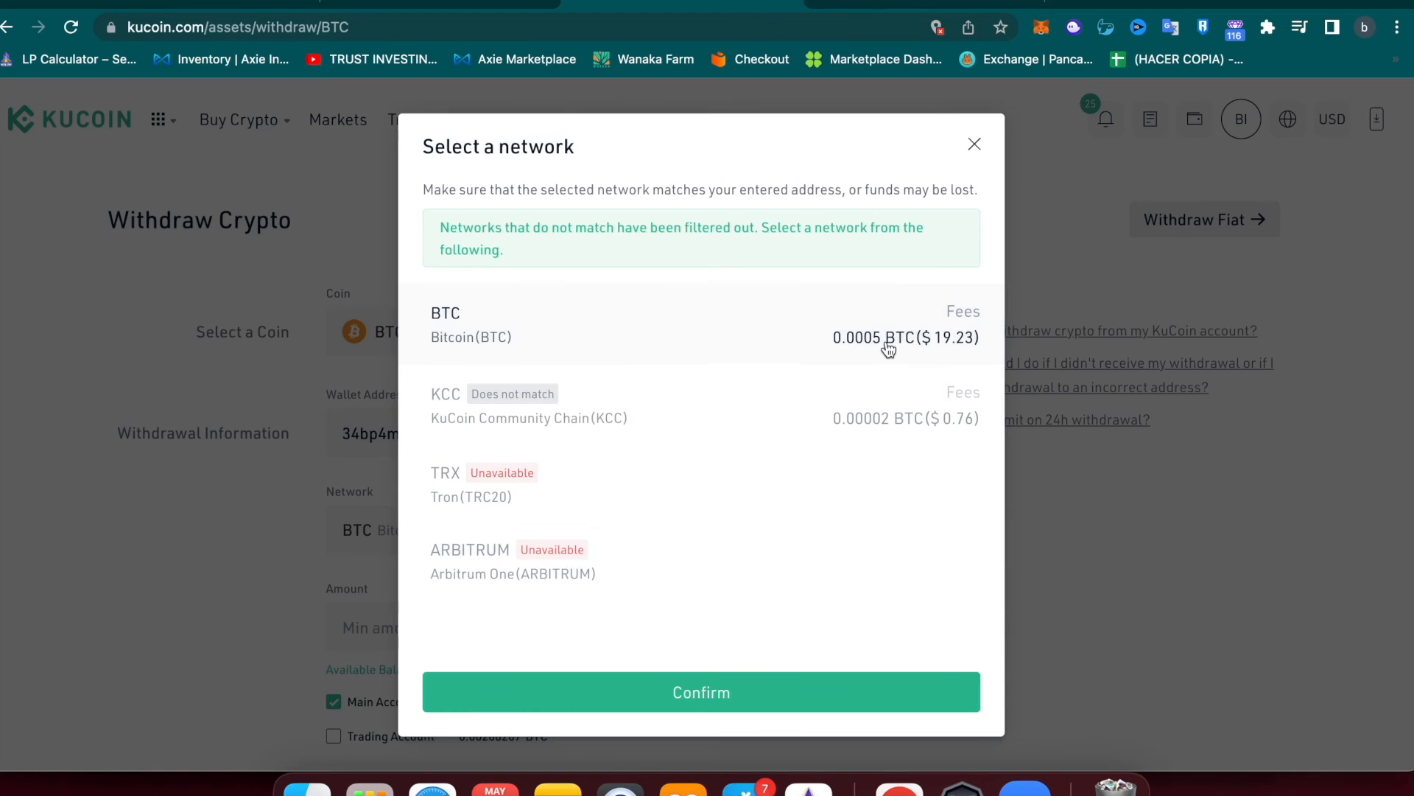
mouse_move(863, 352)
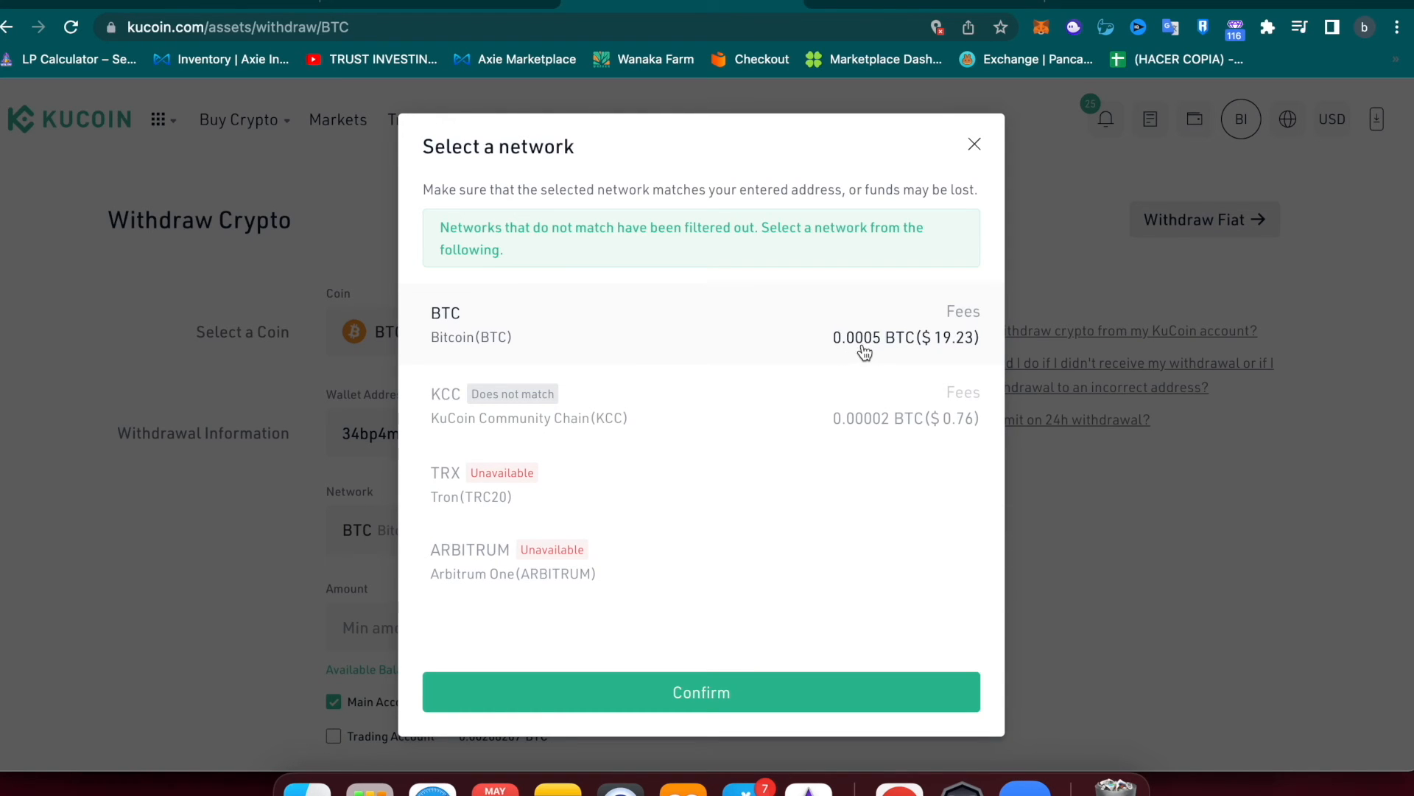
left_click(238, 27)
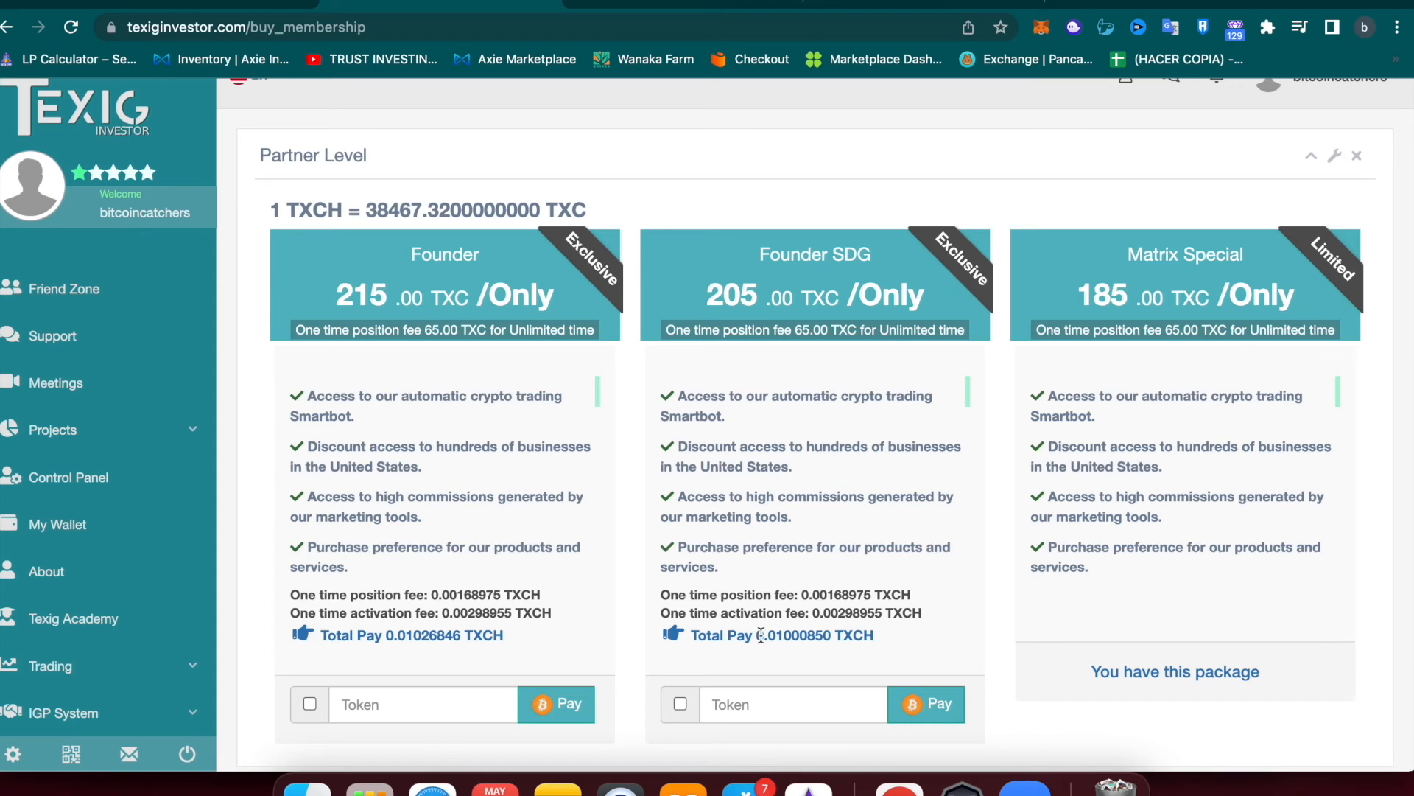
double_click(790, 635)
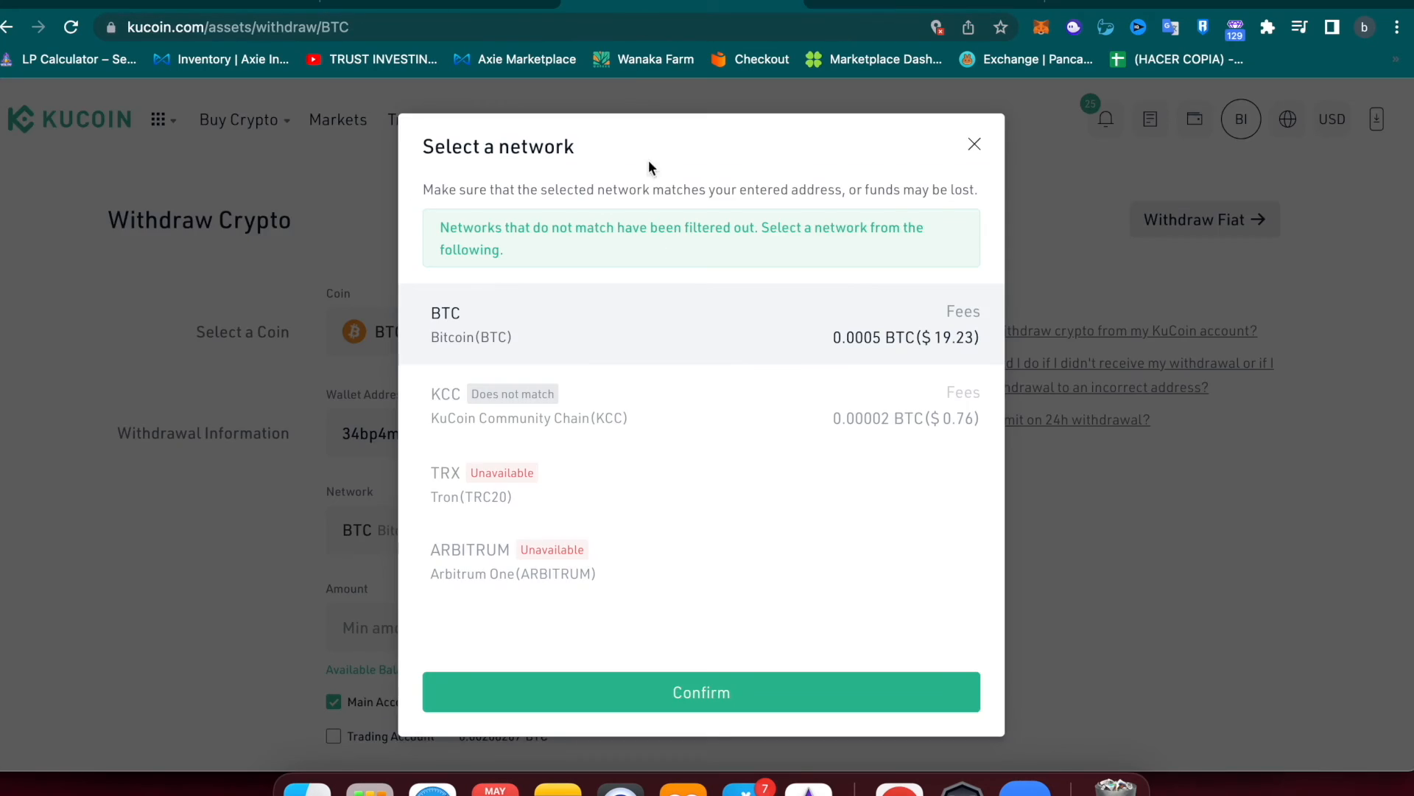
mouse_move(887, 352)
type("0.01026846")
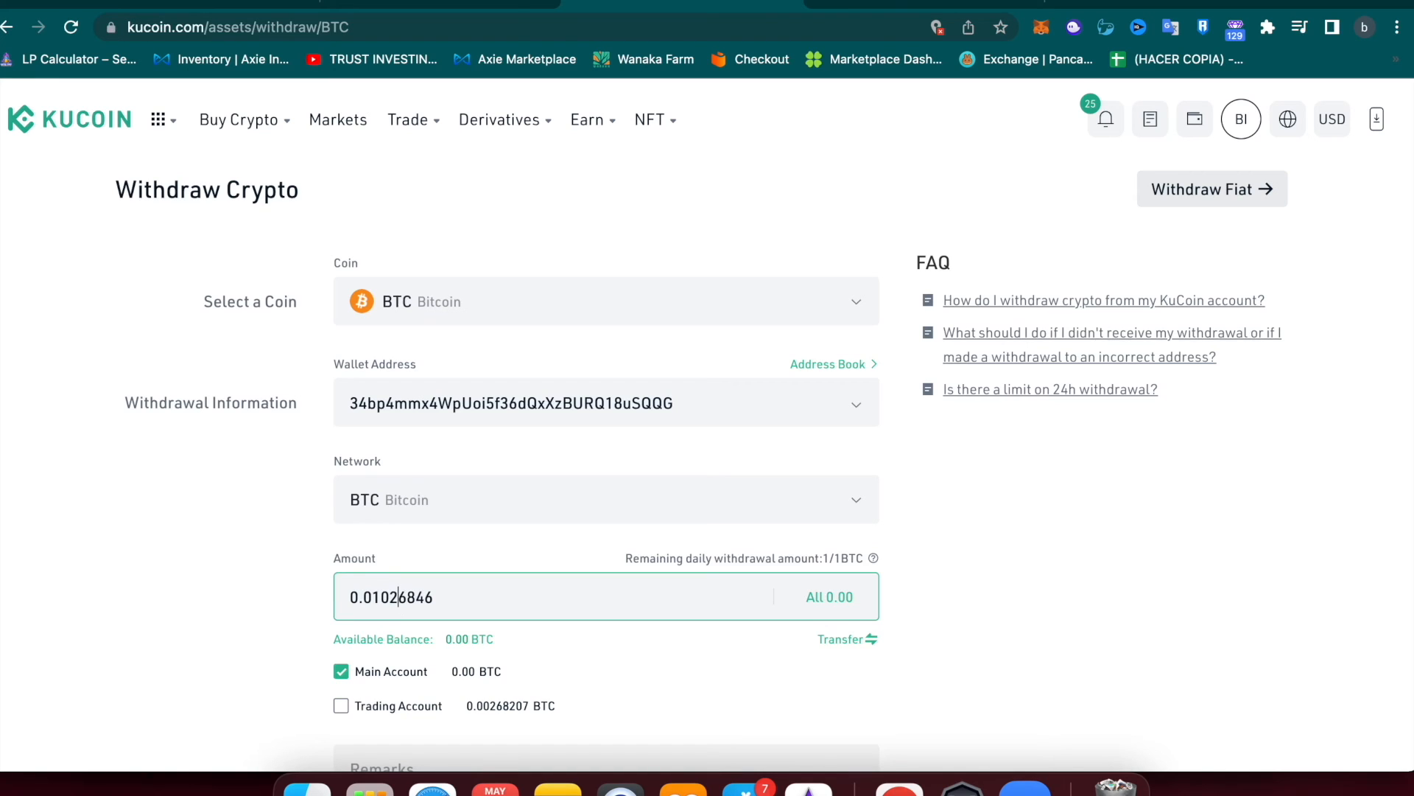
type("7")
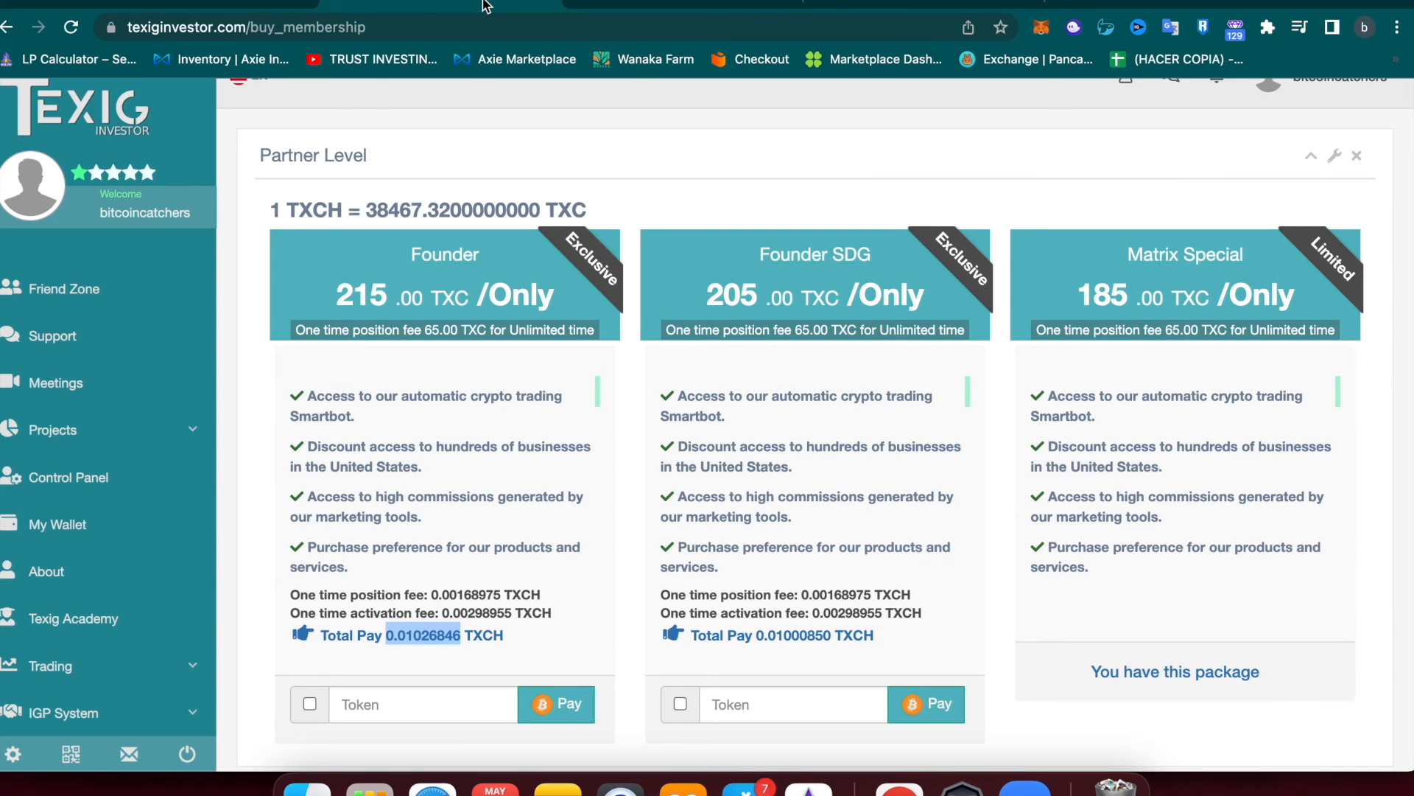
Check the Crypto Wallet still shows 0.00512400 BTC and expand the Texig Store menu
left_click(57, 525)
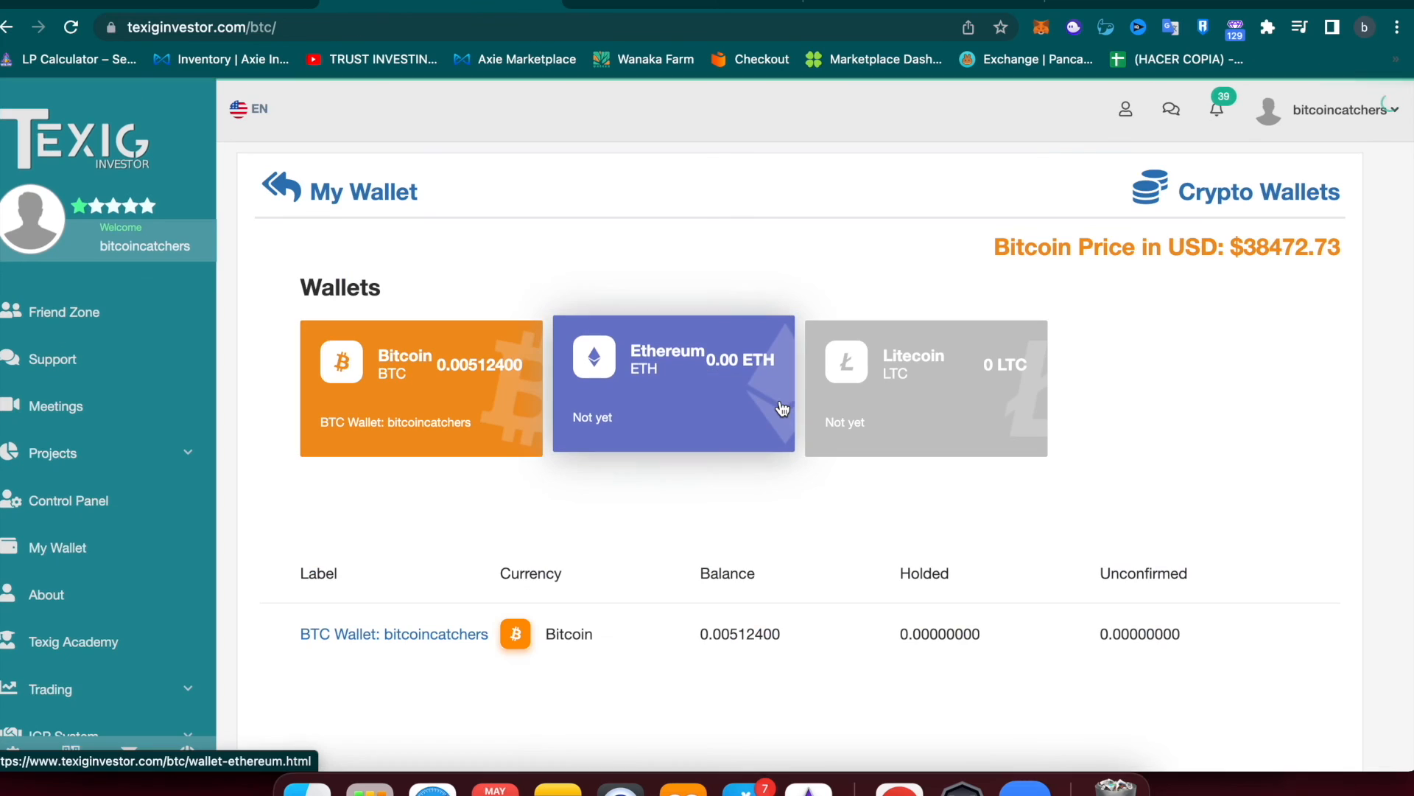
scroll("up", 3)
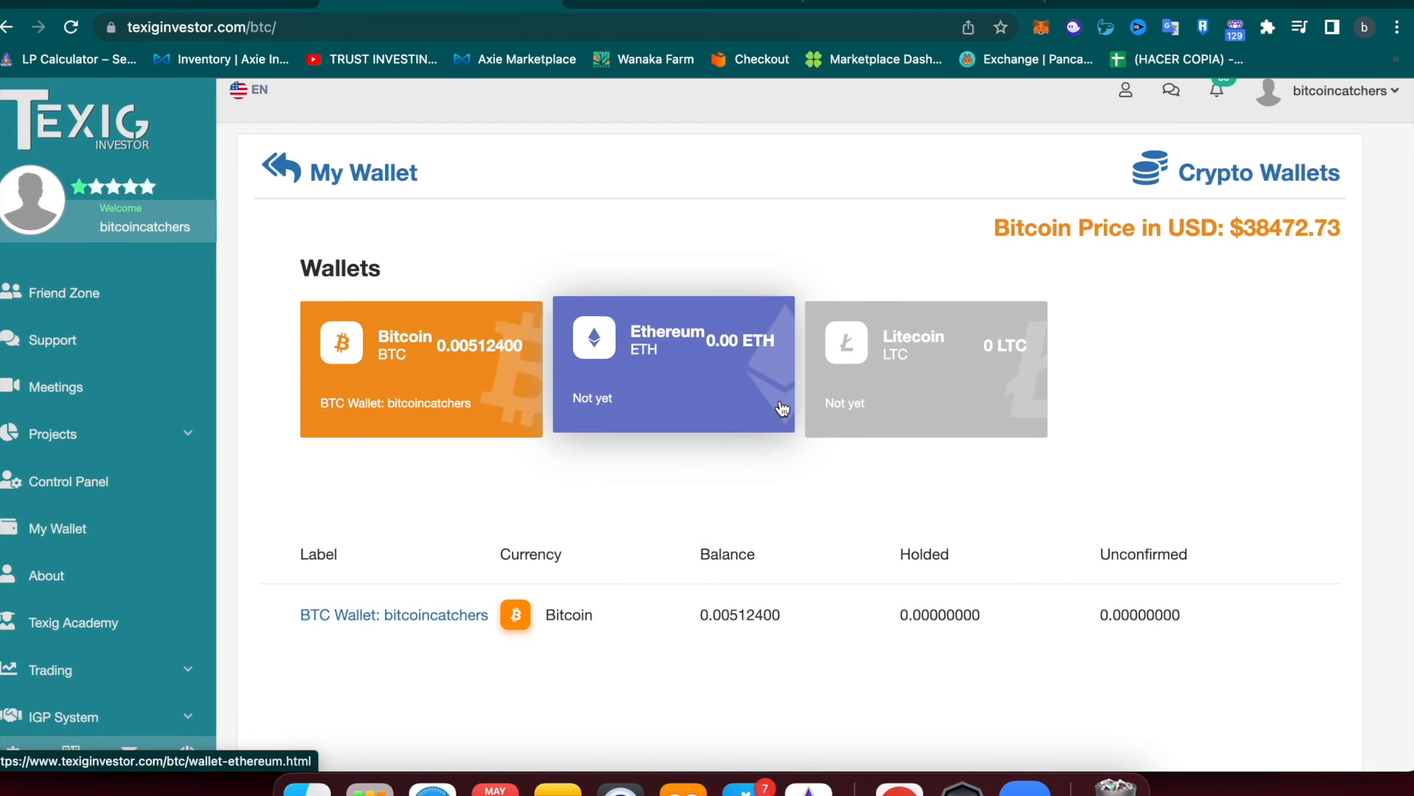
mouse_move(476, 374)
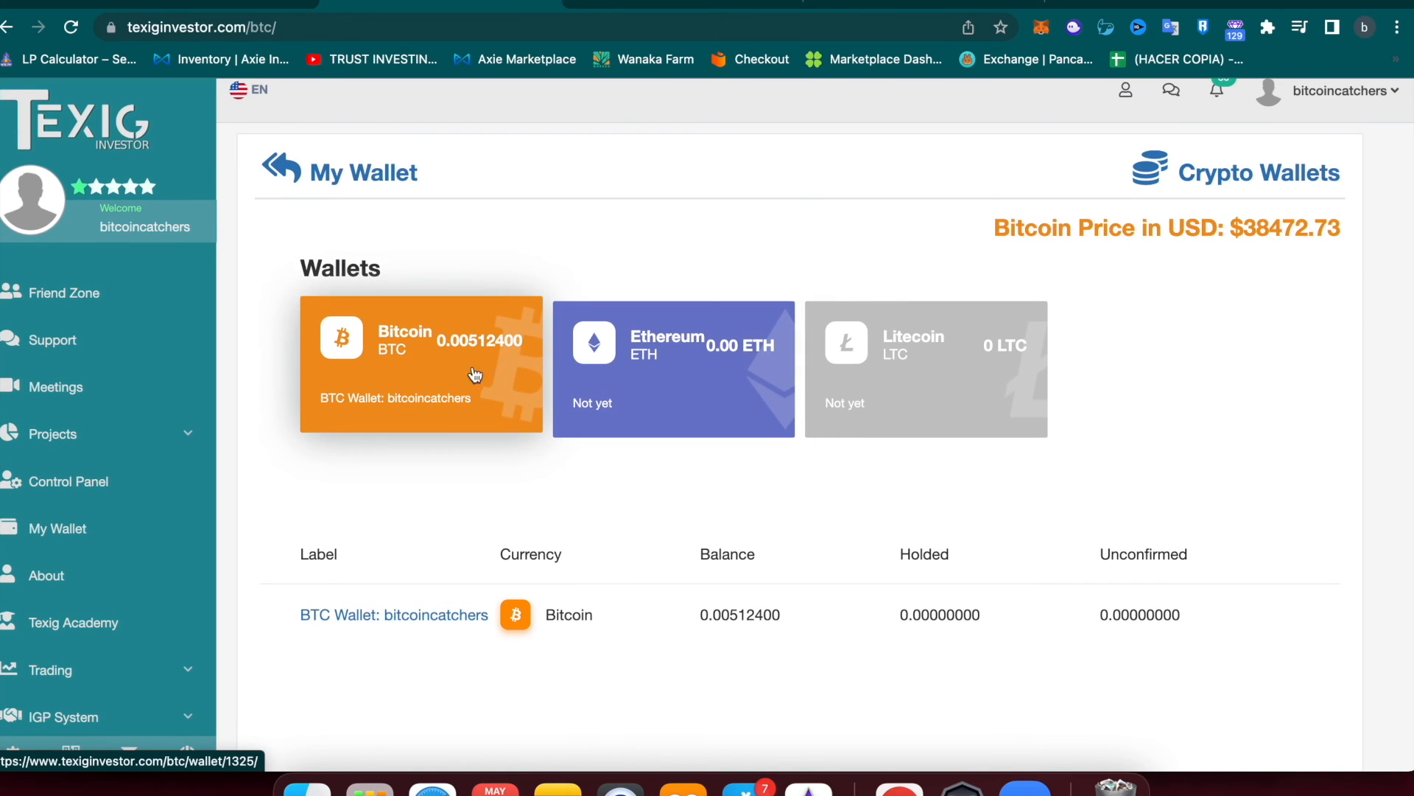
scroll("down", 3)
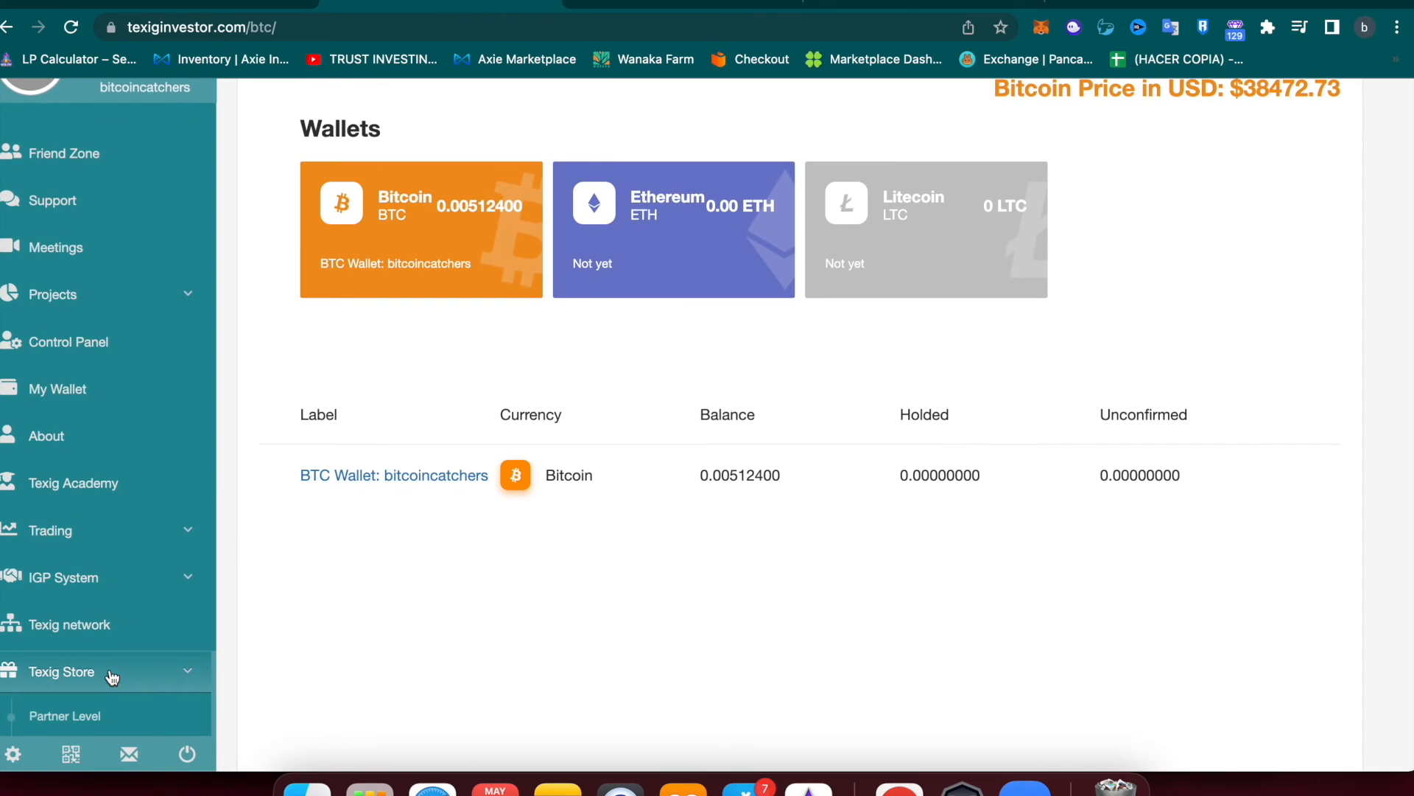
Tick the Founder license totalling 0.01027319 TXCH for payment, then expand the Trading menu
left_click(65, 716)
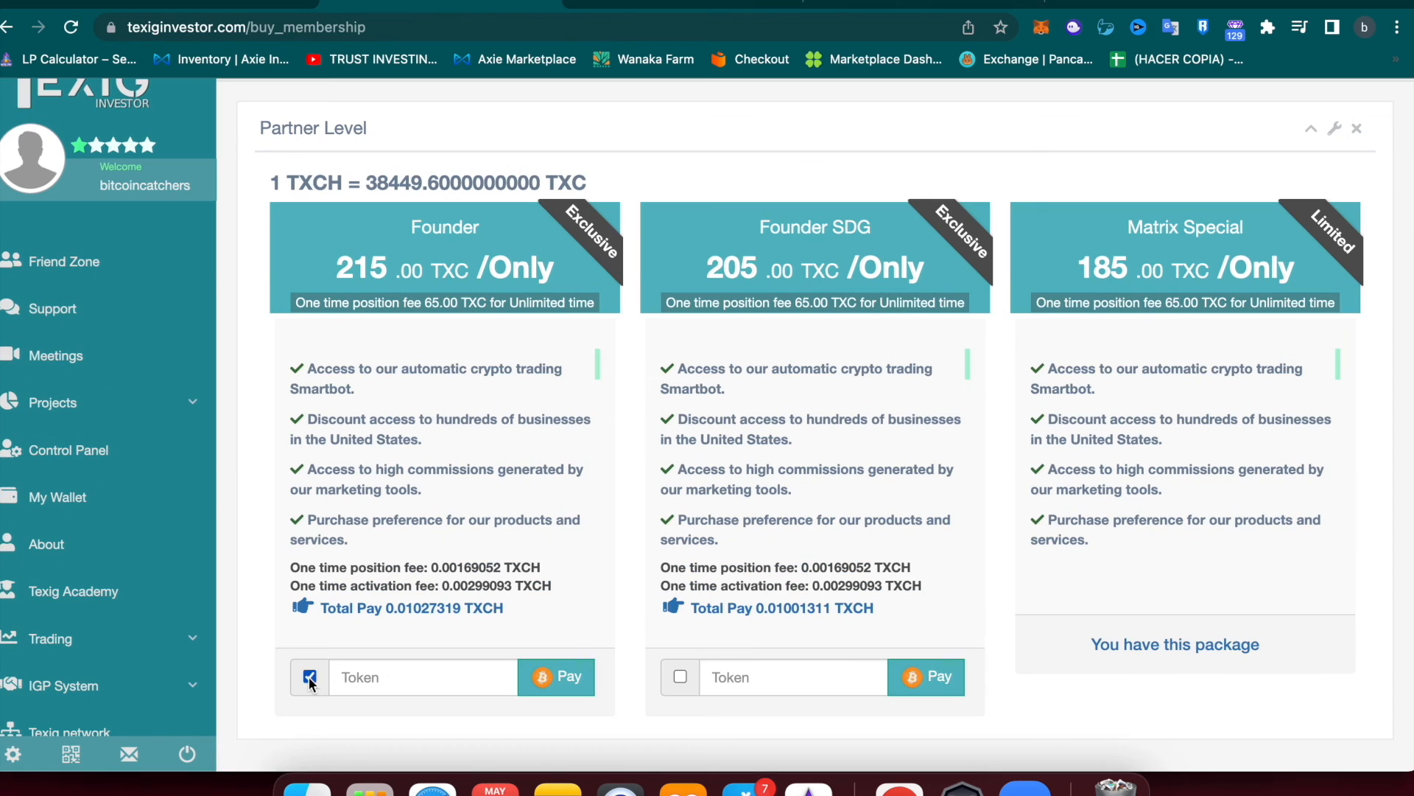
left_click(308, 676)
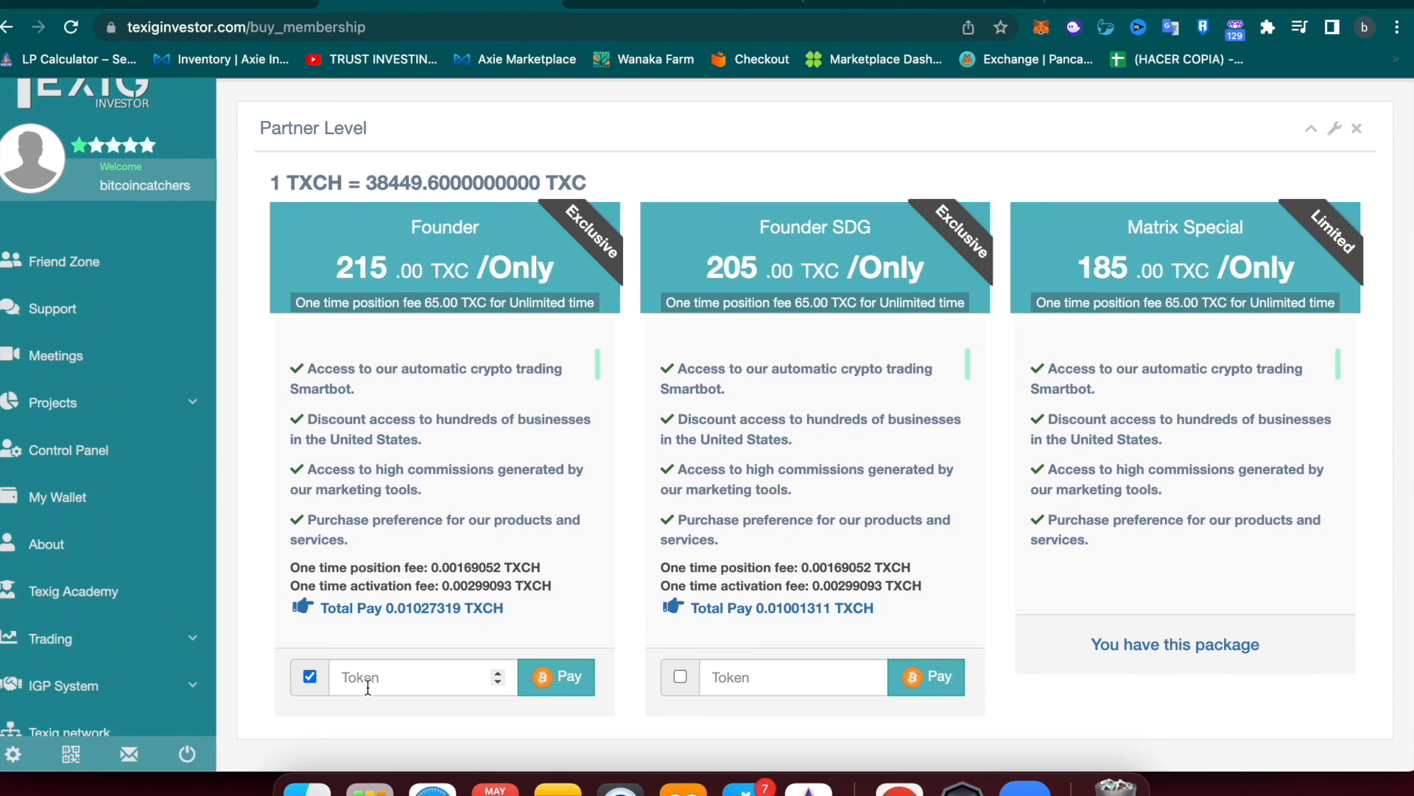
left_click(557, 676)
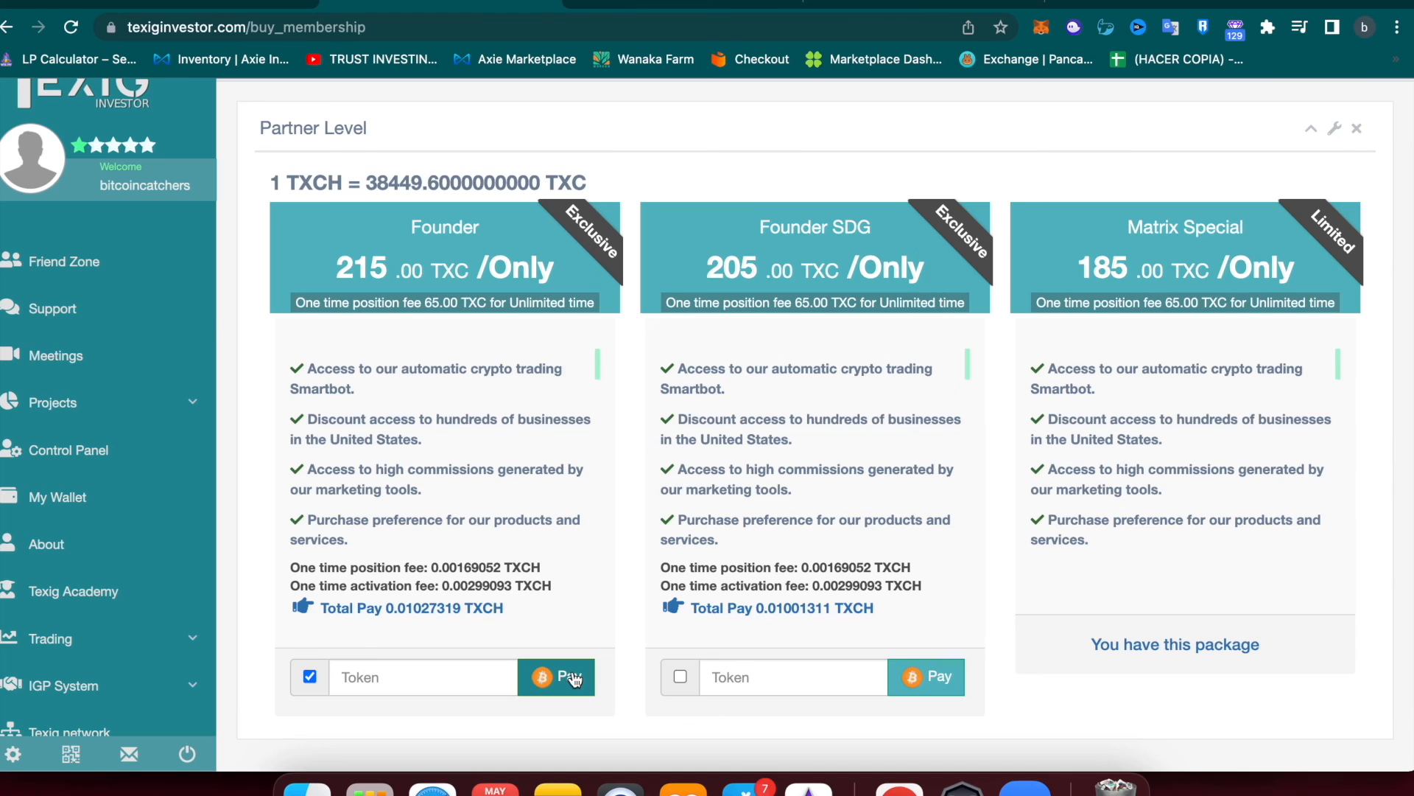
scroll("up", 3)
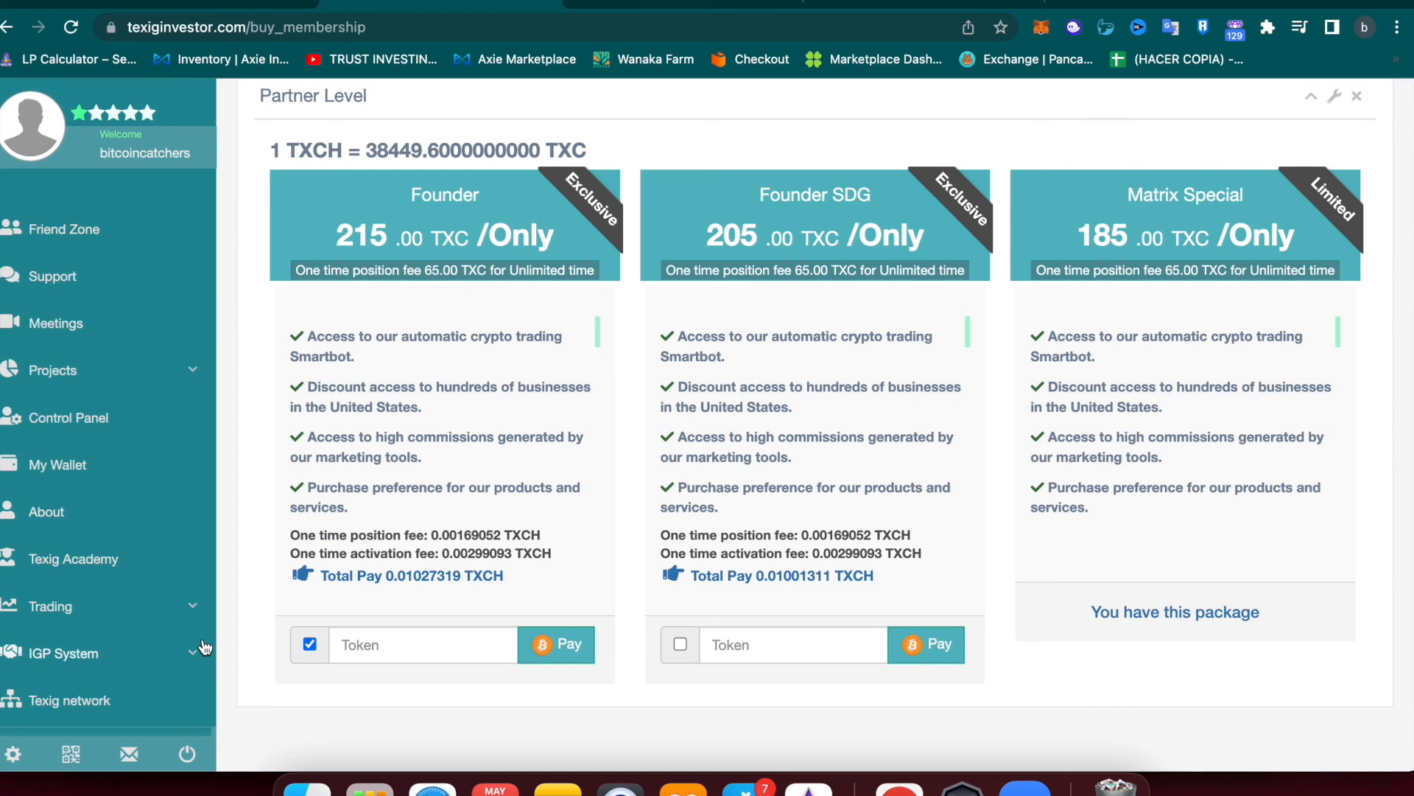
mouse_move(182, 614)
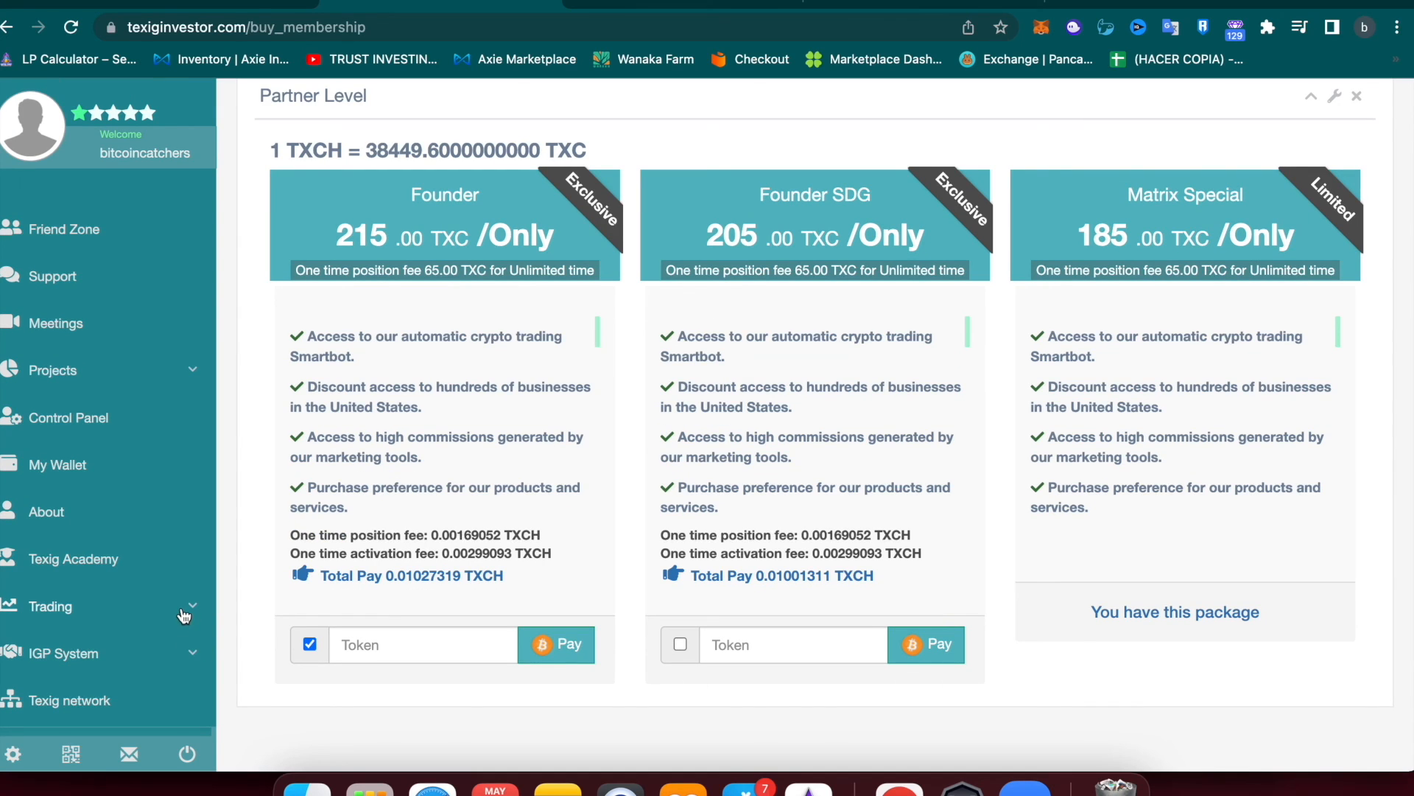
left_click(50, 606)
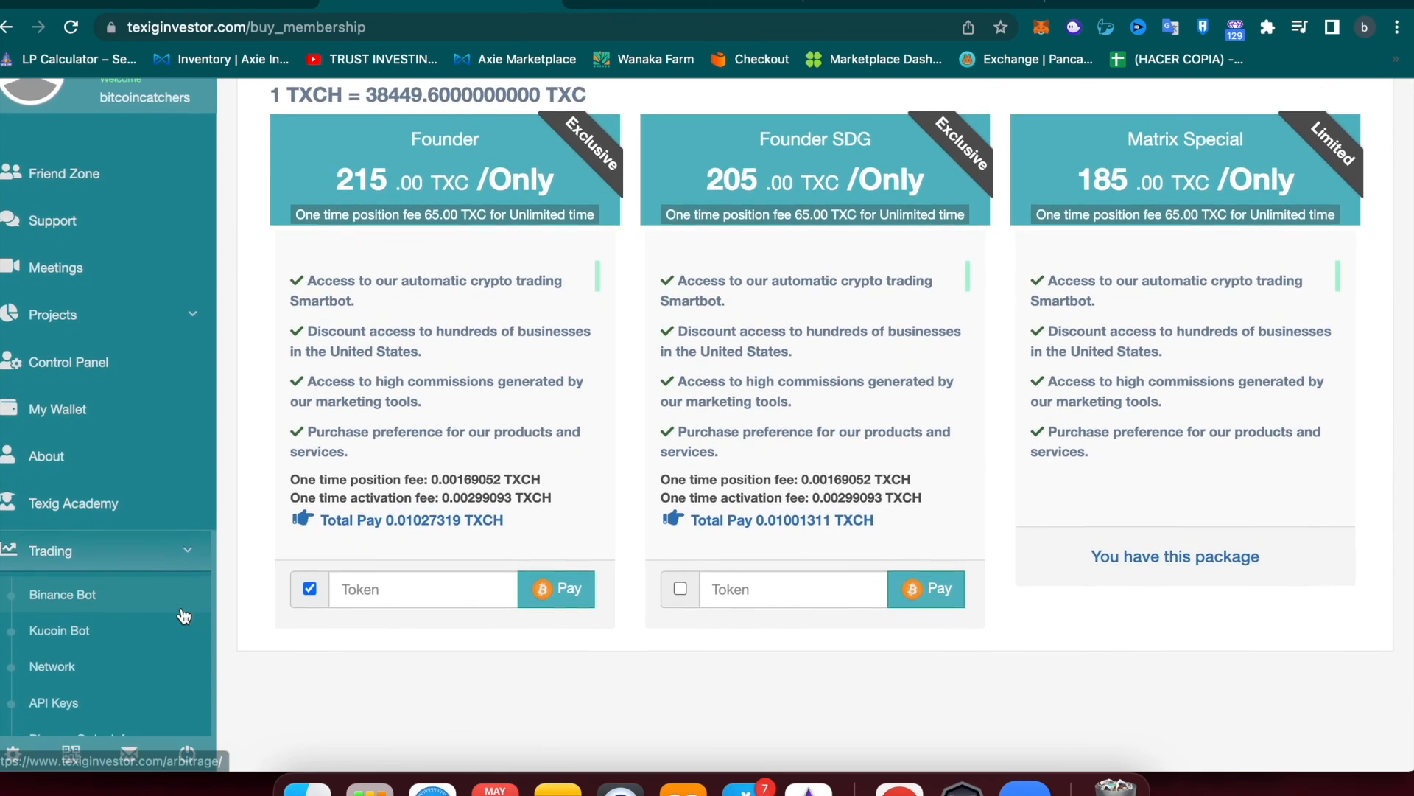